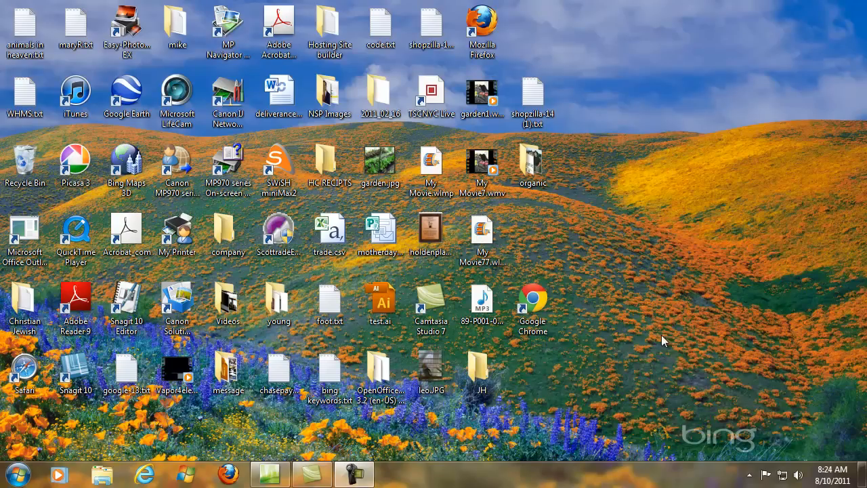
mouse_move(630, 341)
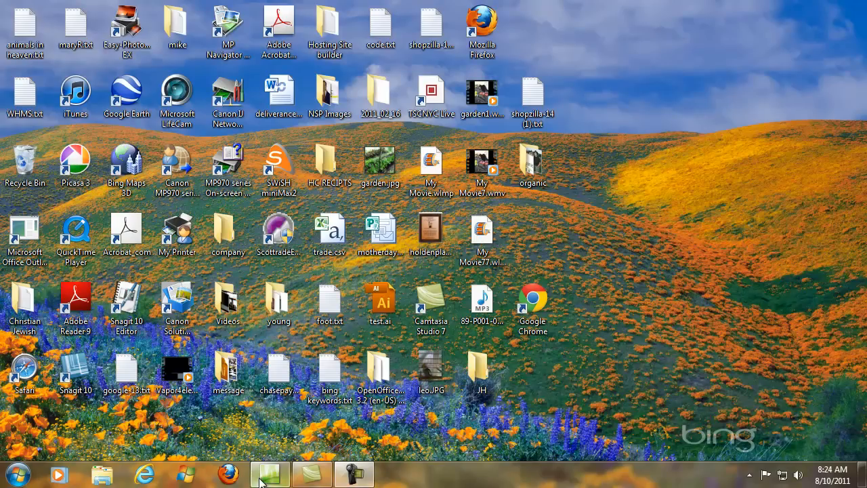
Switch to Microsoft Expression Web 3 from the taskbar.
left_click(268, 474)
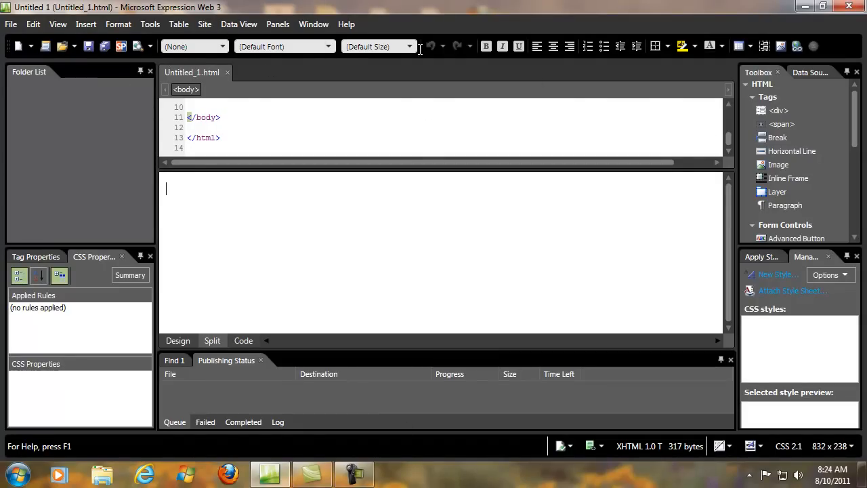
mouse_move(11, 24)
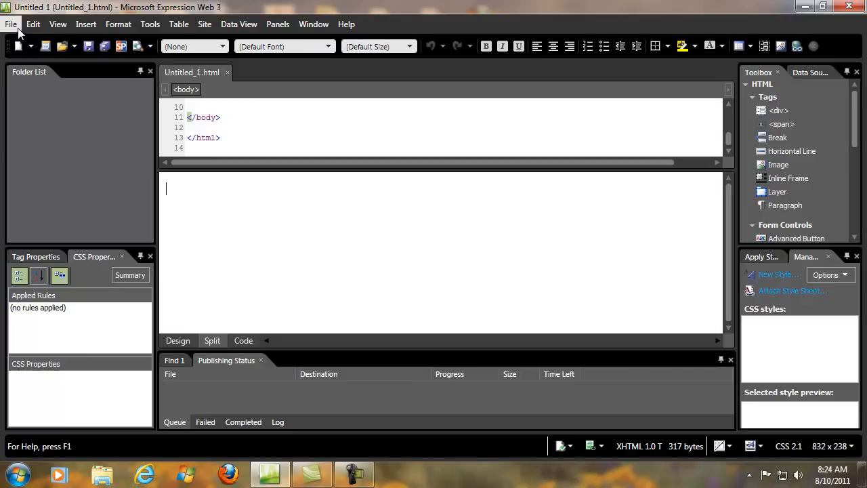
mouse_move(455, 48)
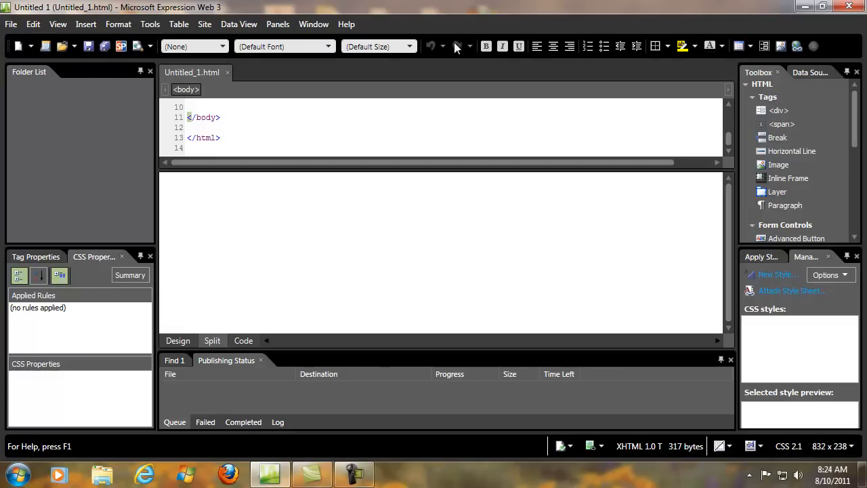
mouse_move(536, 46)
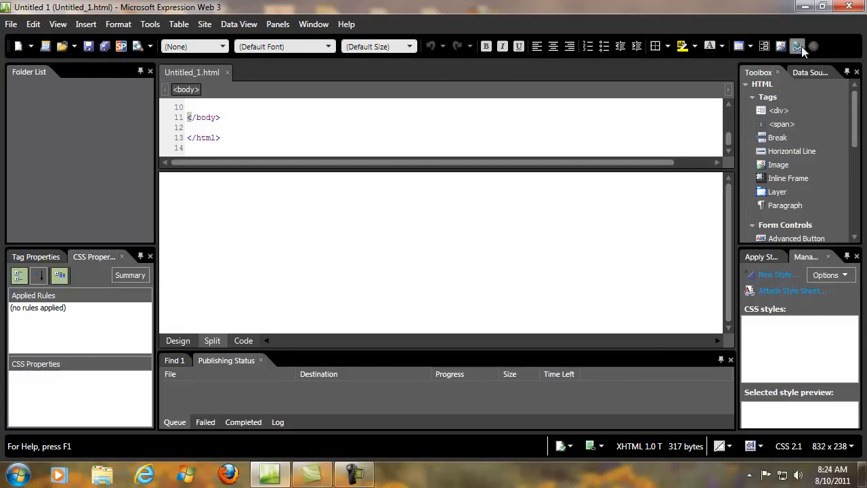
mouse_move(11, 24)
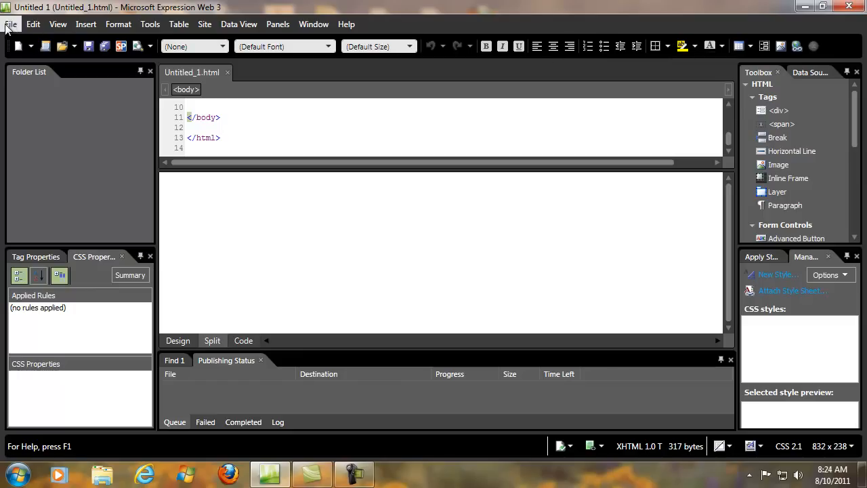
mouse_move(149, 24)
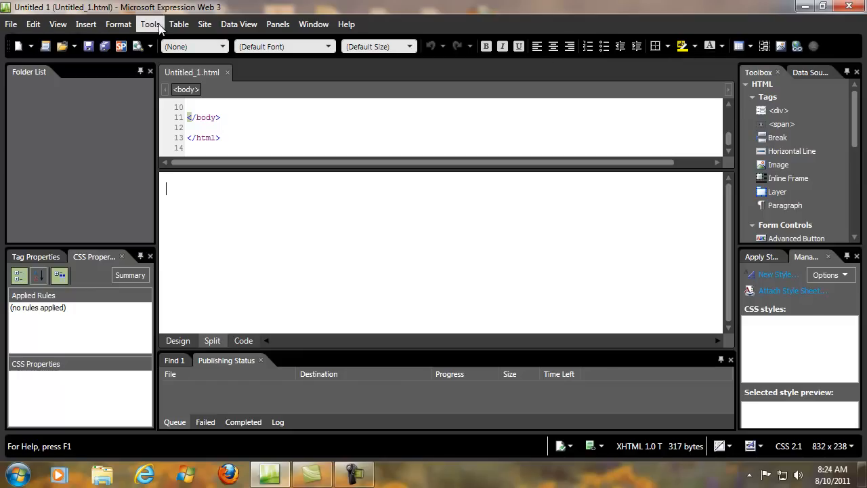
mouse_move(314, 24)
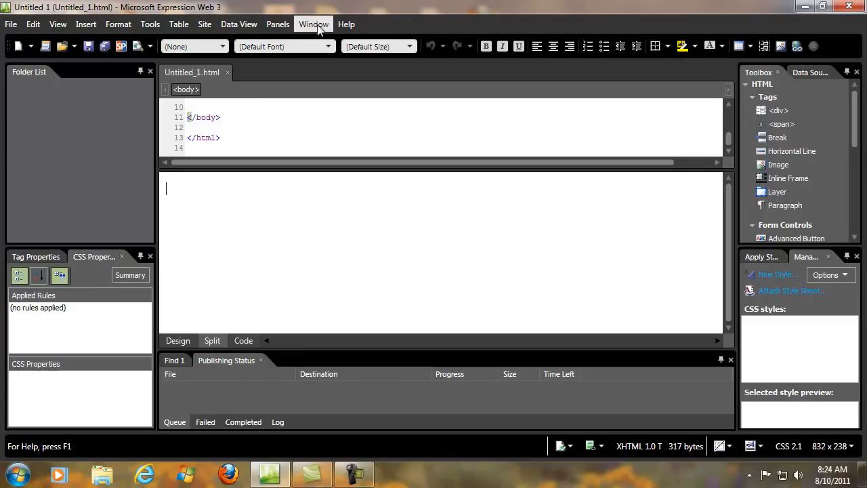
Start a new site and set its location and name to mywebsite in My Web Sites.
left_click(205, 24)
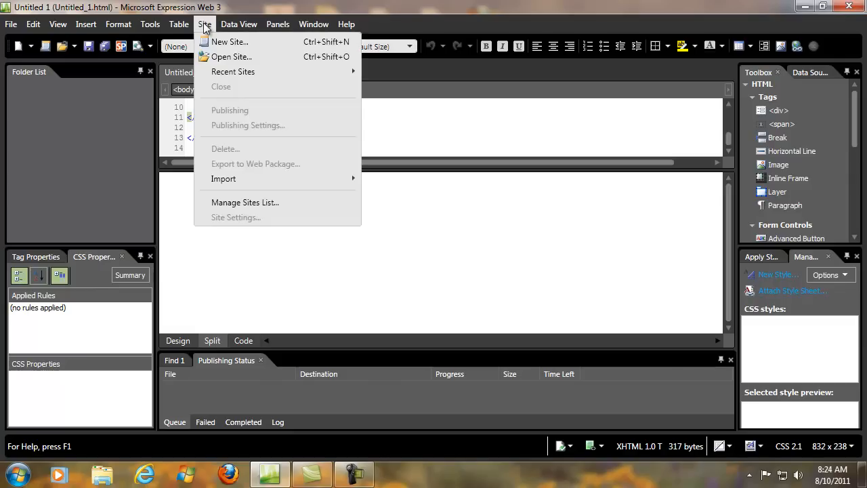
left_click(231, 40)
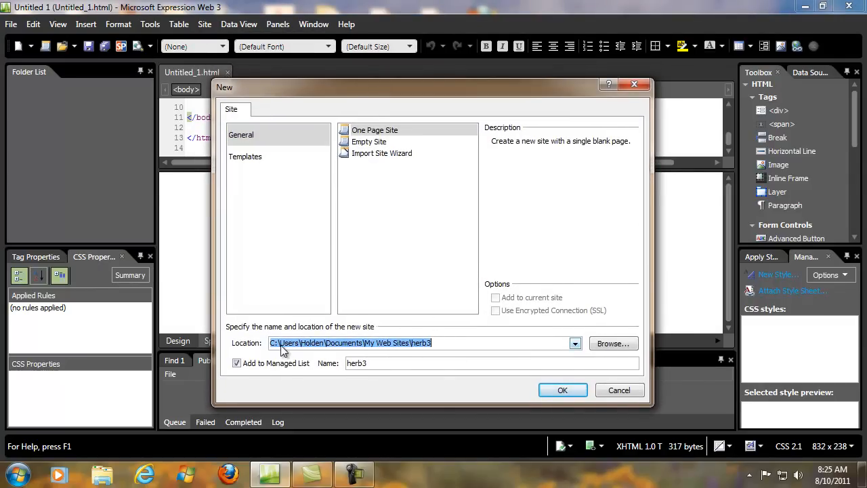
mouse_move(352, 349)
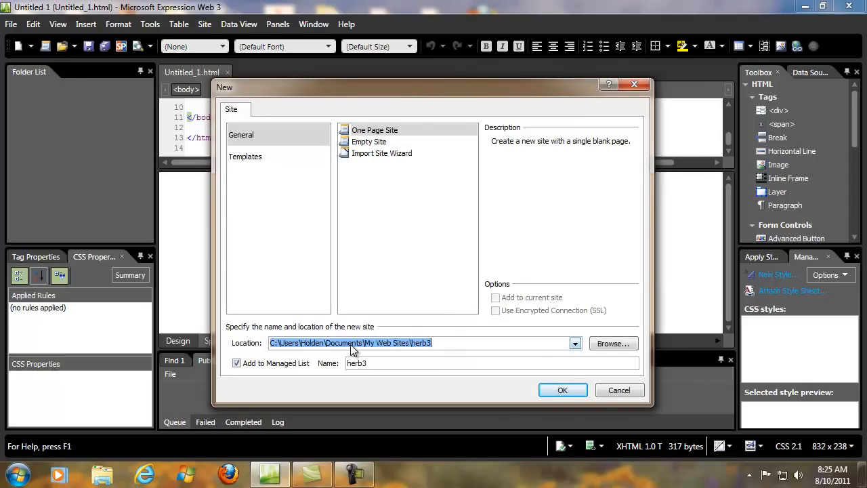
left_click(415, 341)
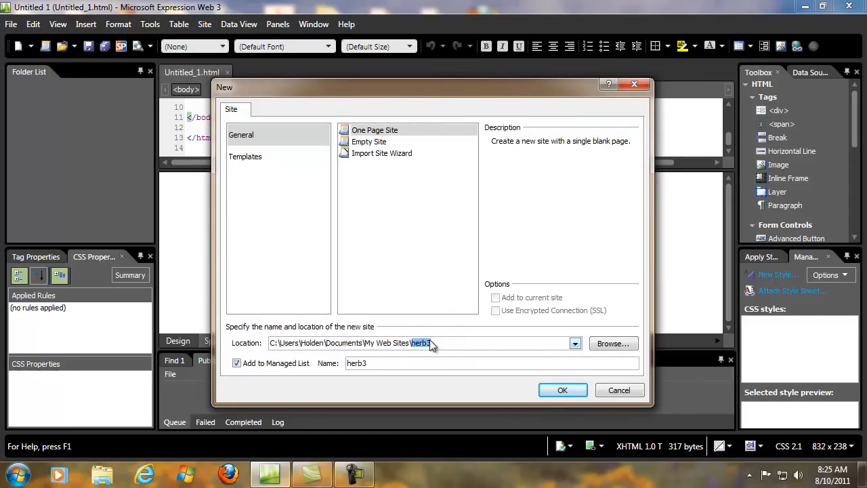
type("mywebsi")
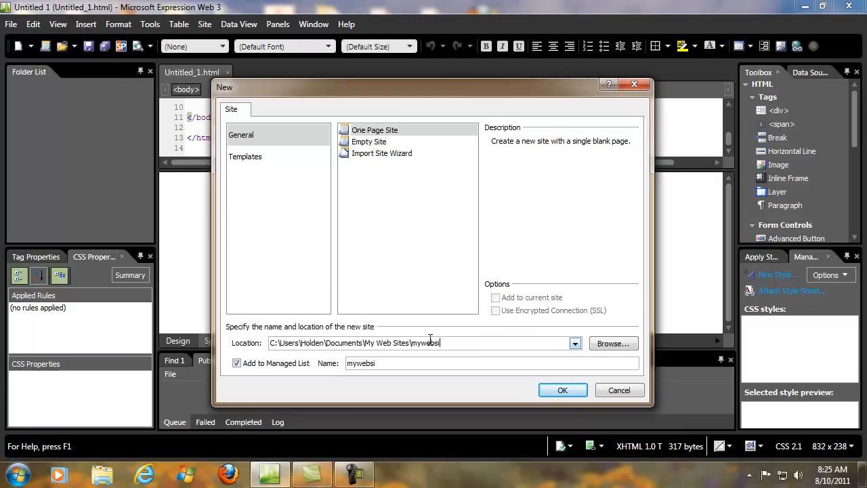
type("te")
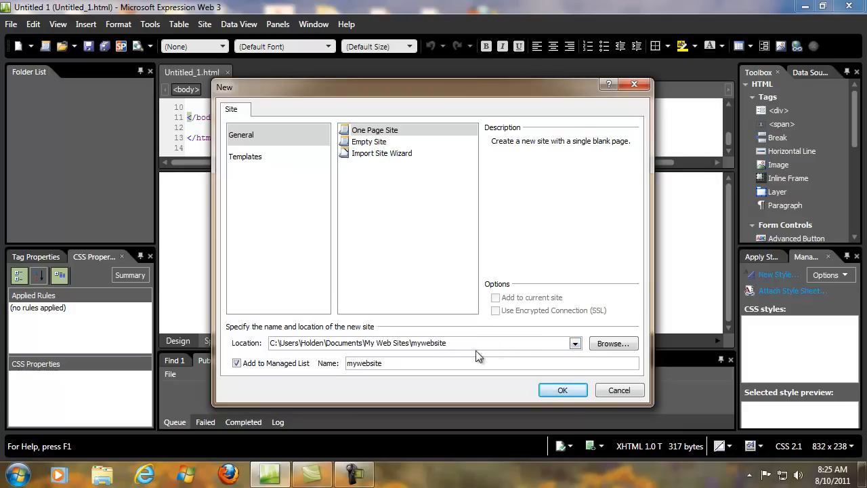
left_click(420, 343)
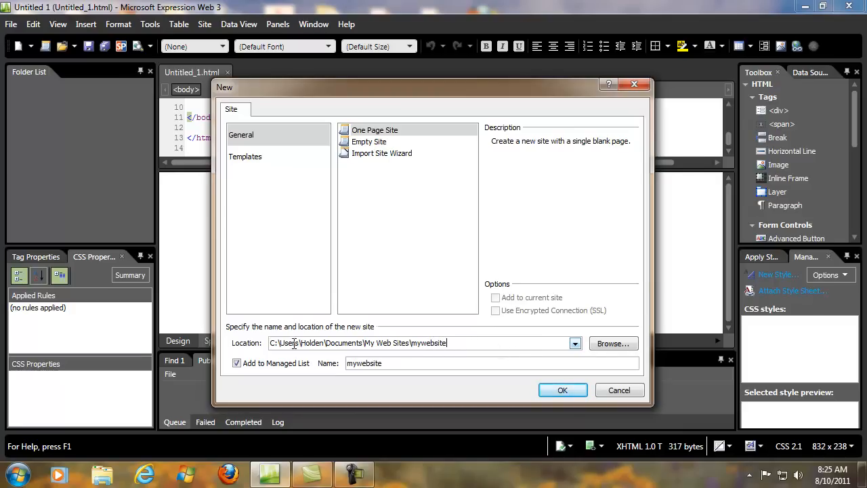
mouse_move(390, 263)
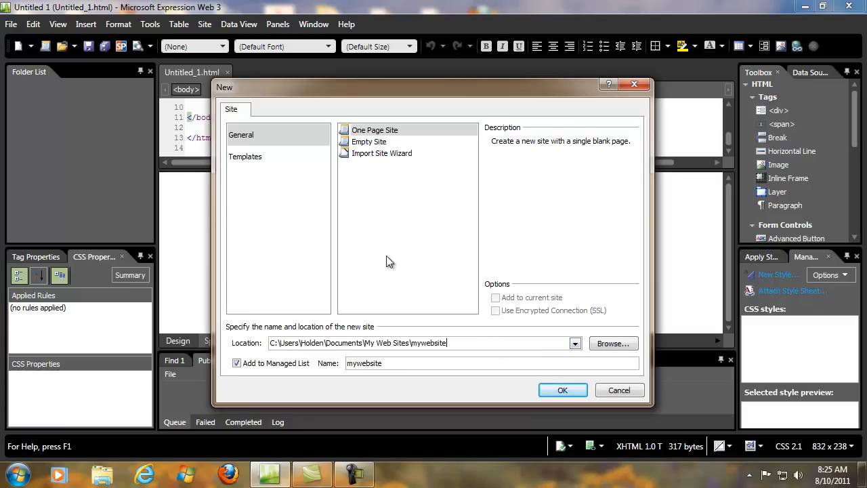
mouse_move(366, 142)
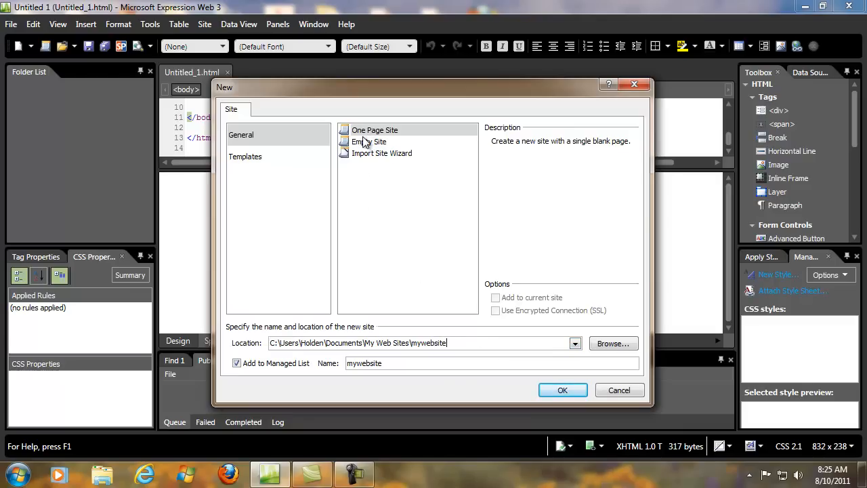
mouse_move(373, 157)
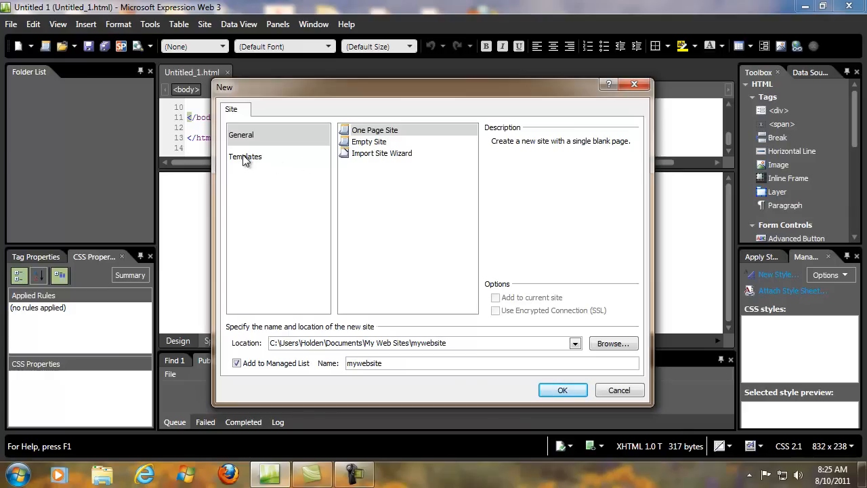
Browse the site templates and create the site from Organization 1.
left_click(244, 157)
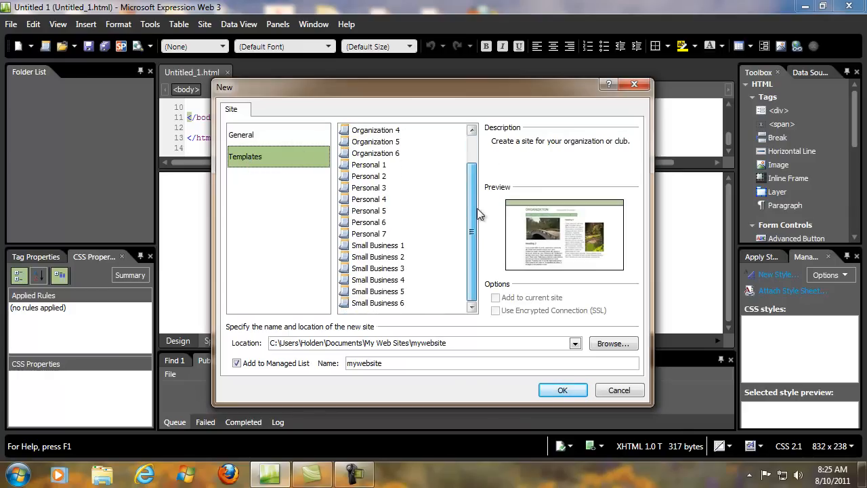
scroll("up", 3)
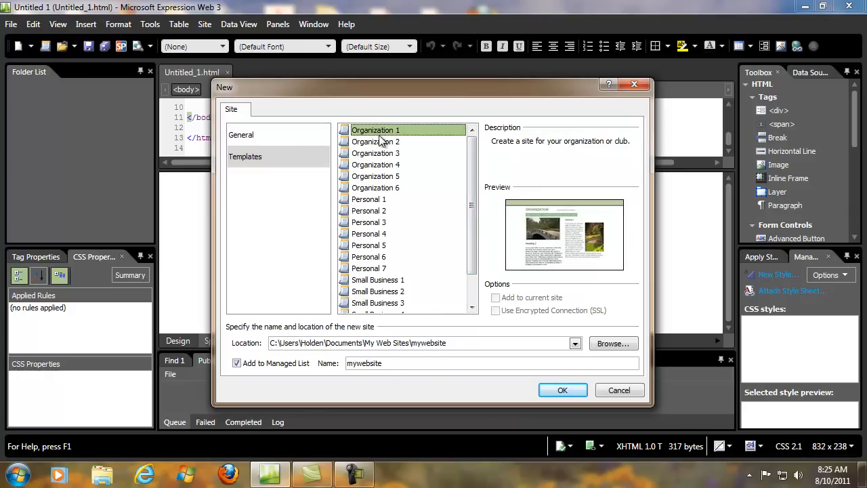
left_click(375, 142)
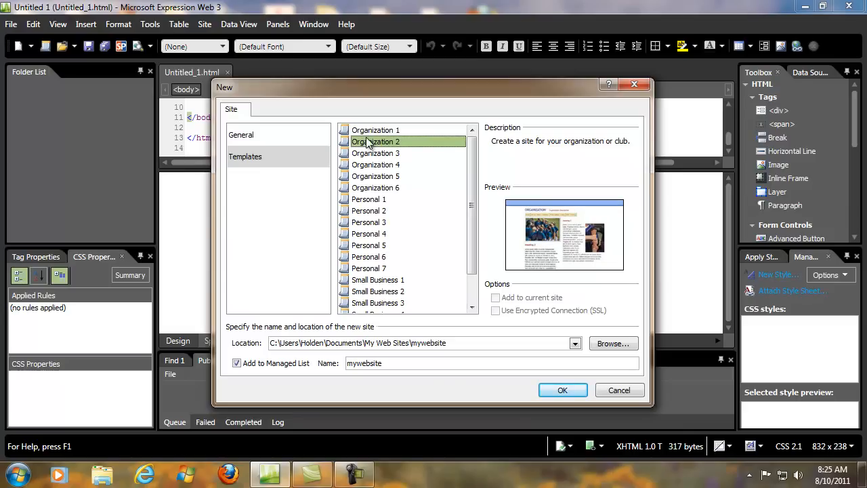
left_click(375, 130)
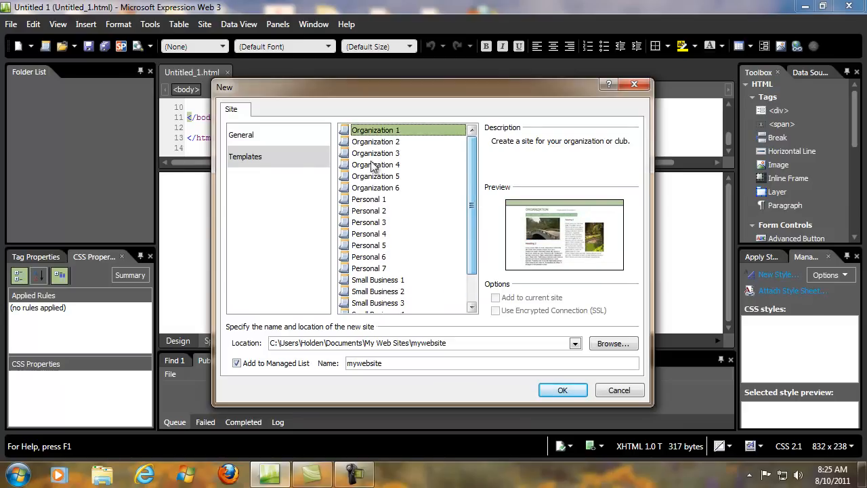
scroll("down", 3)
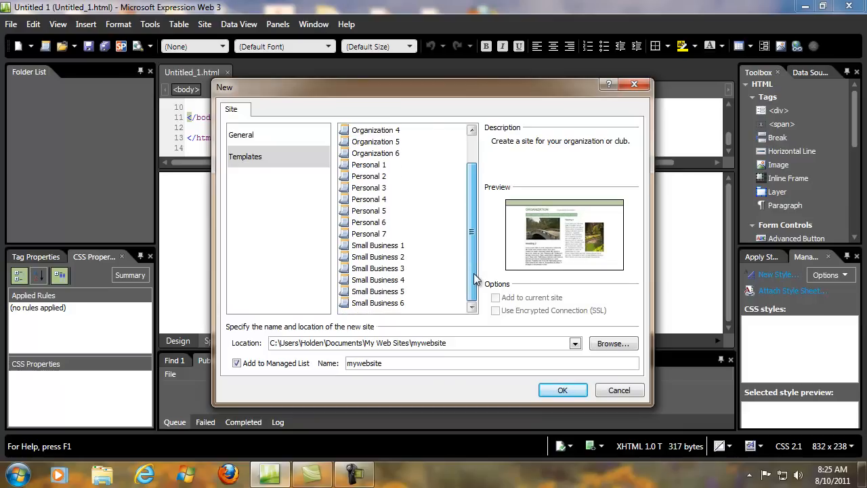
left_click(376, 245)
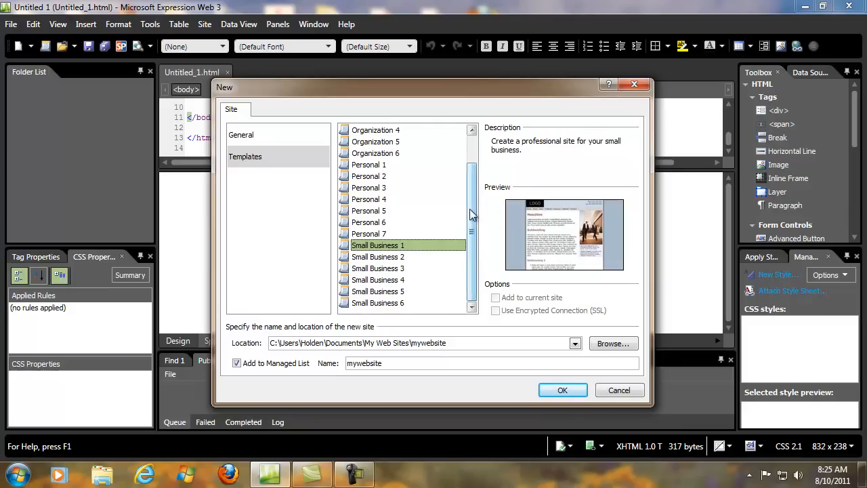
scroll("up", 3)
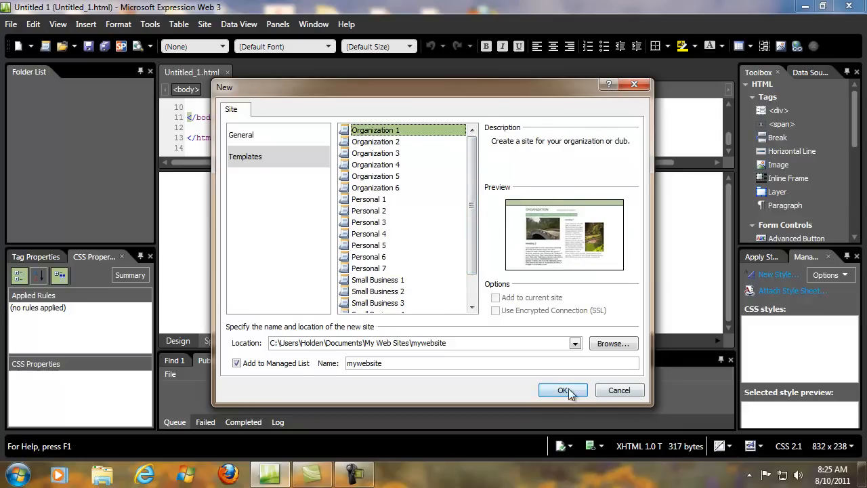
left_click(562, 391)
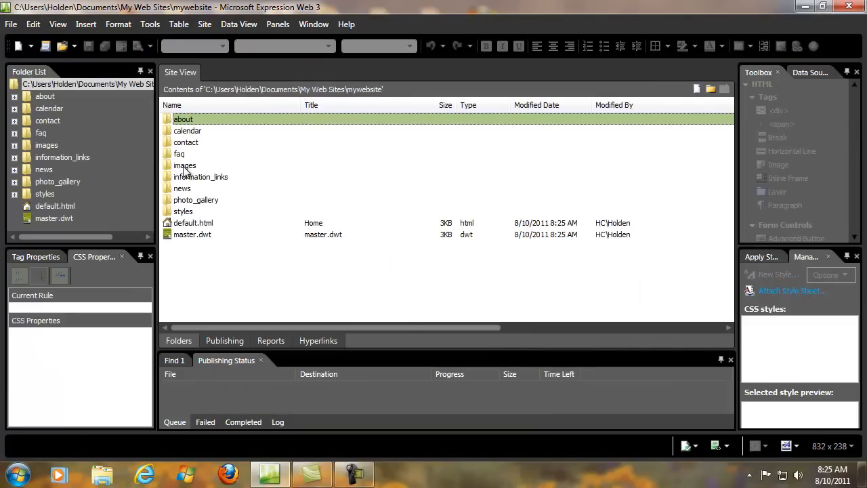
mouse_move(188, 196)
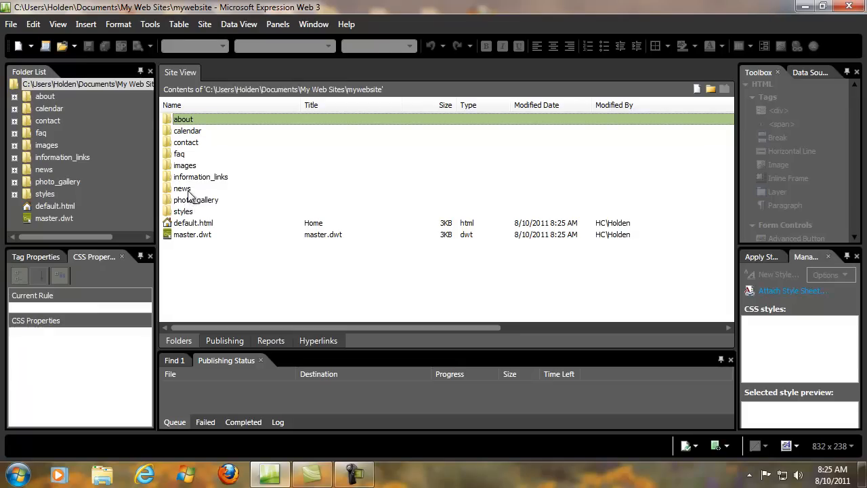
mouse_move(192, 234)
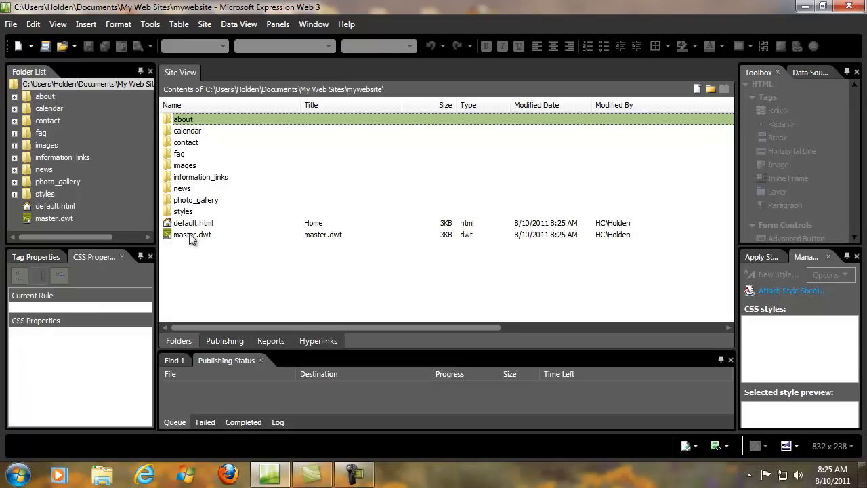
mouse_move(176, 89)
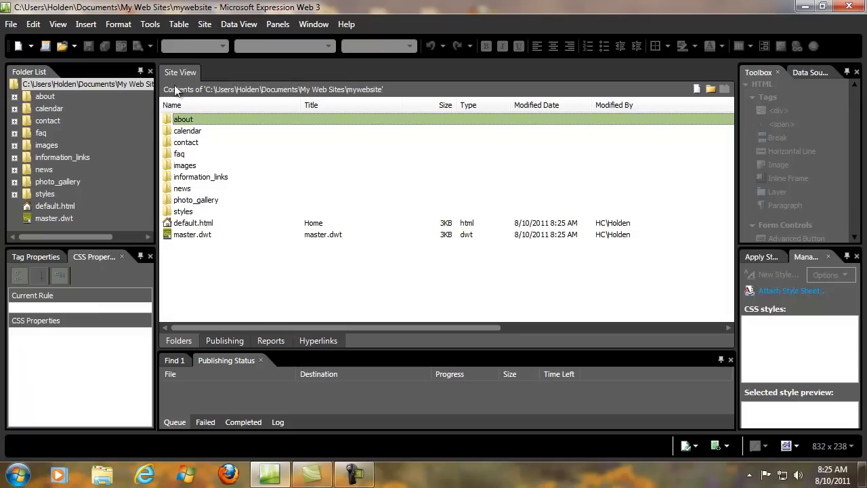
mouse_move(628, 148)
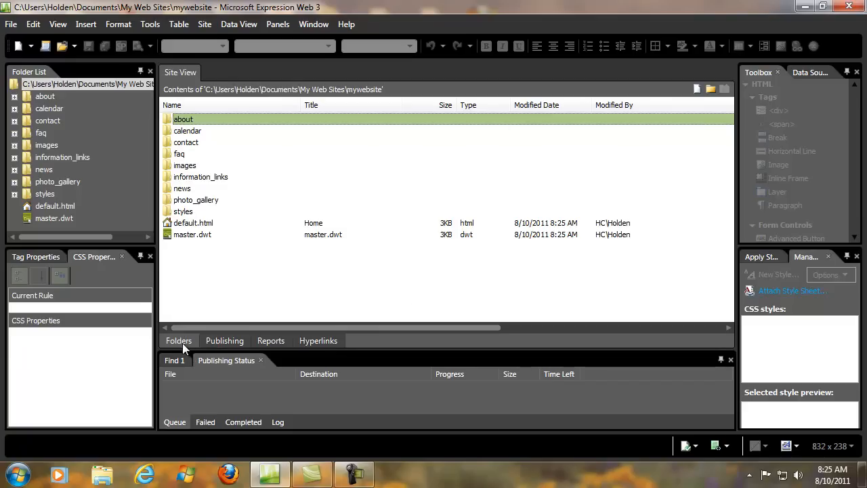
mouse_move(317, 340)
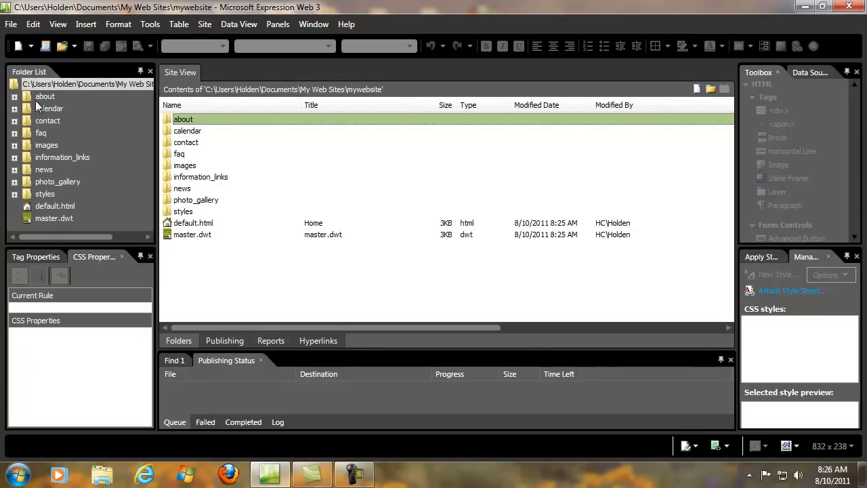
mouse_move(60, 232)
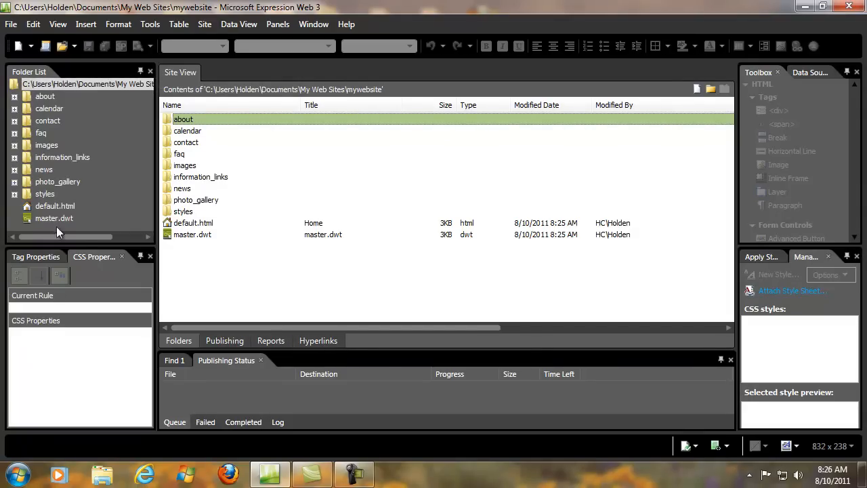
Rename default.html to index.html, confirming the home-page rename and updating the eight linking pages.
left_click(192, 222)
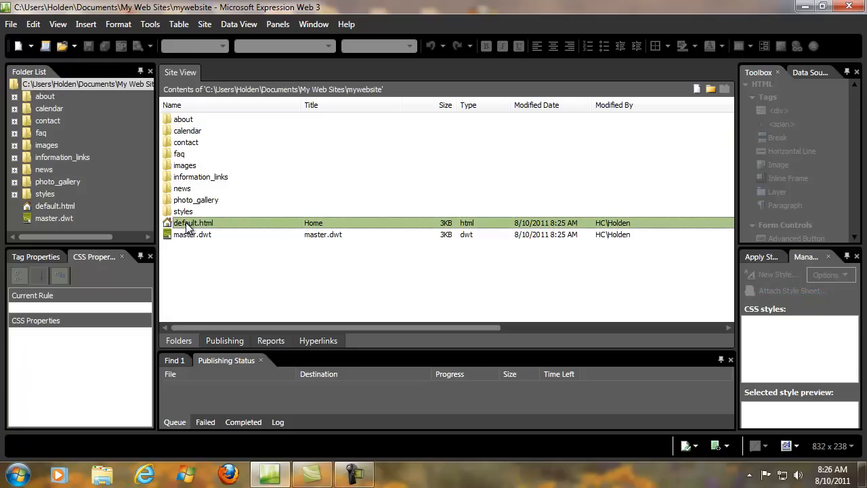
left_click(192, 222)
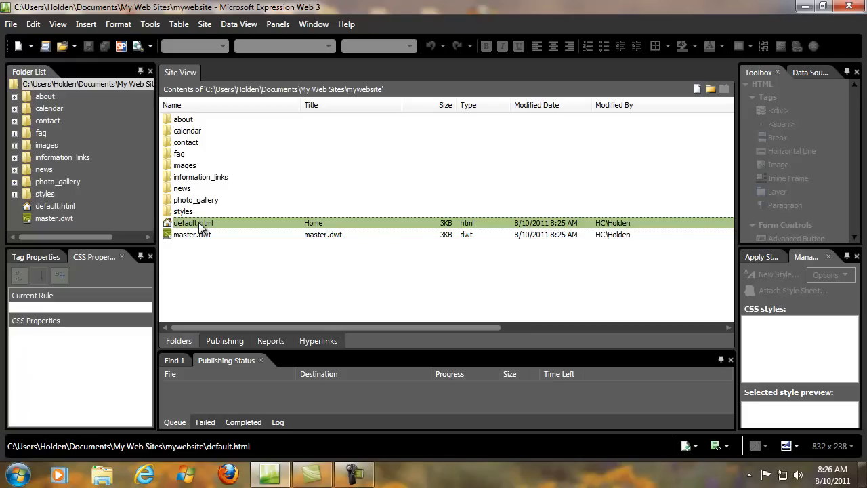
mouse_move(188, 224)
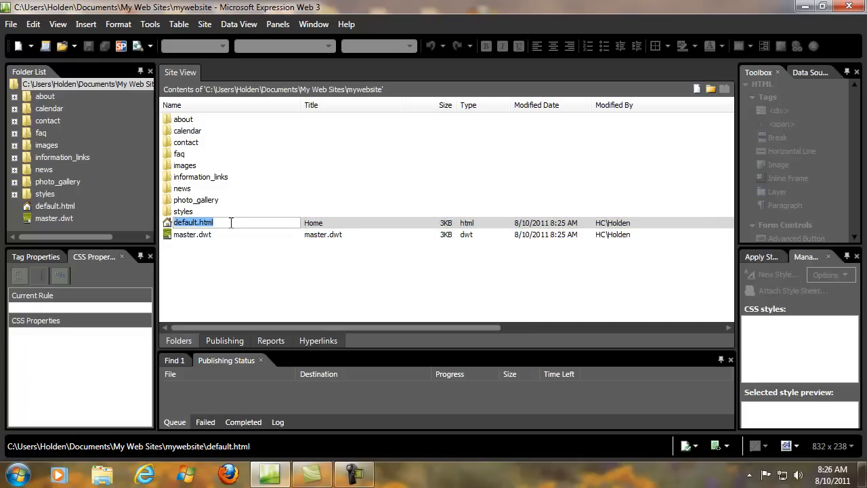
type("index.")
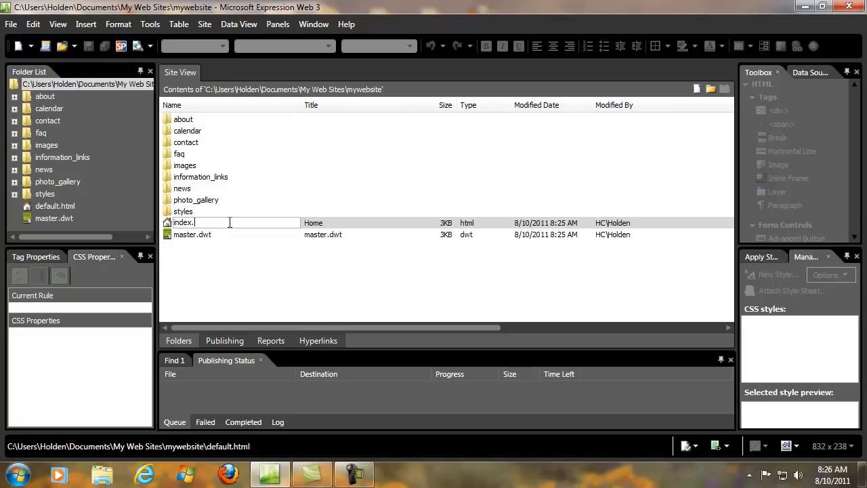
type("html")
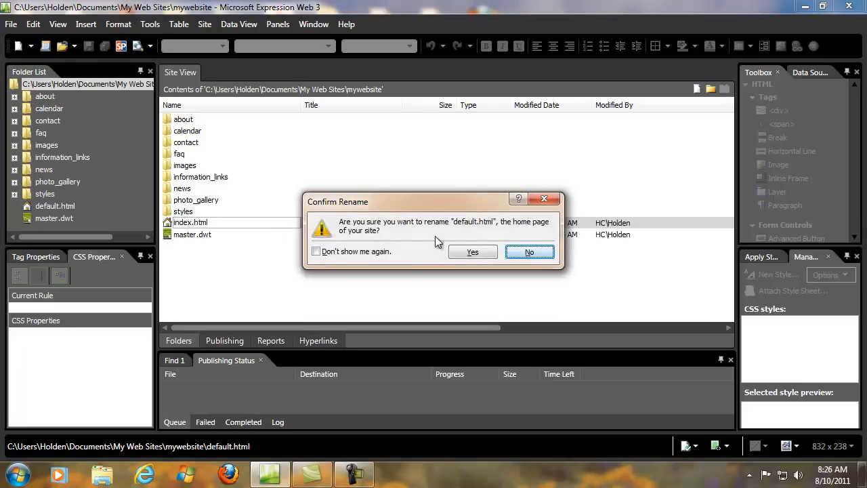
mouse_move(494, 236)
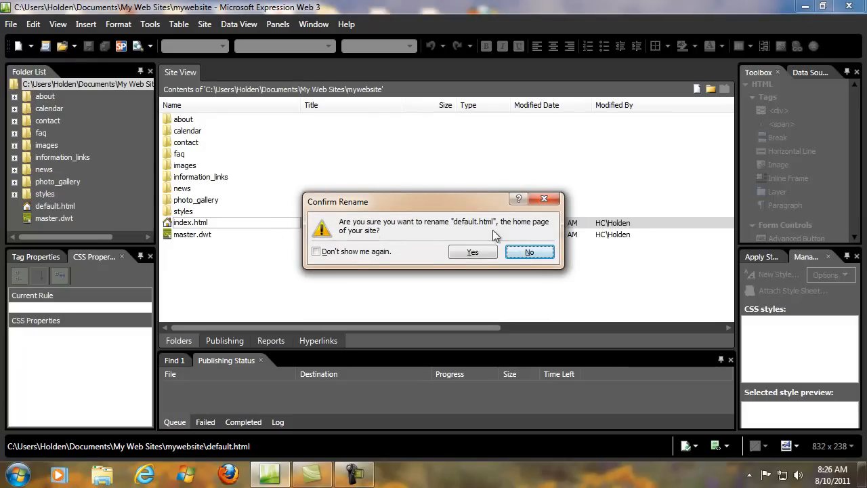
left_click(472, 250)
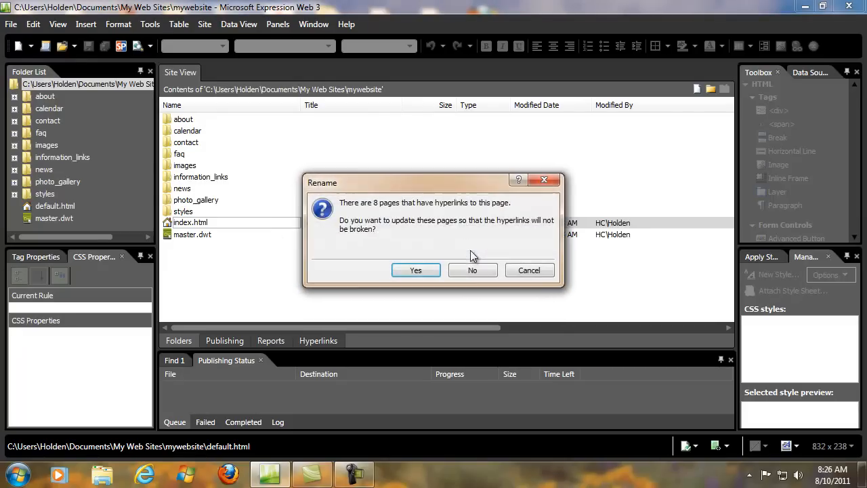
mouse_move(440, 214)
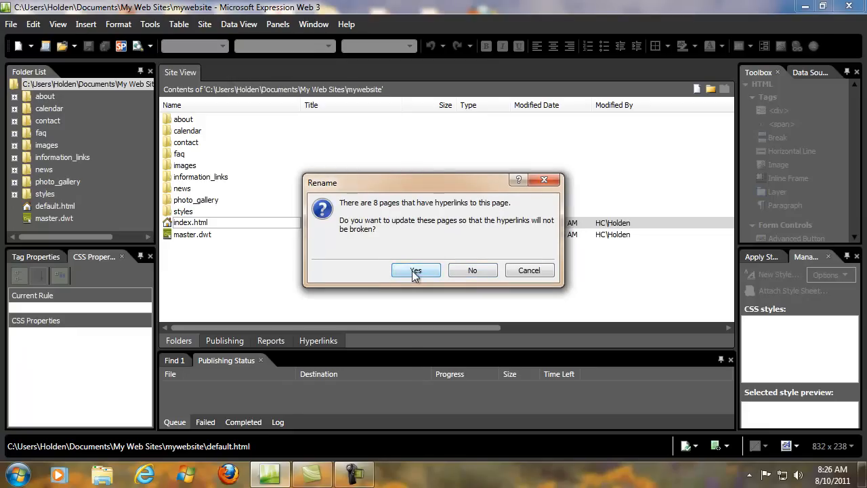
left_click(414, 271)
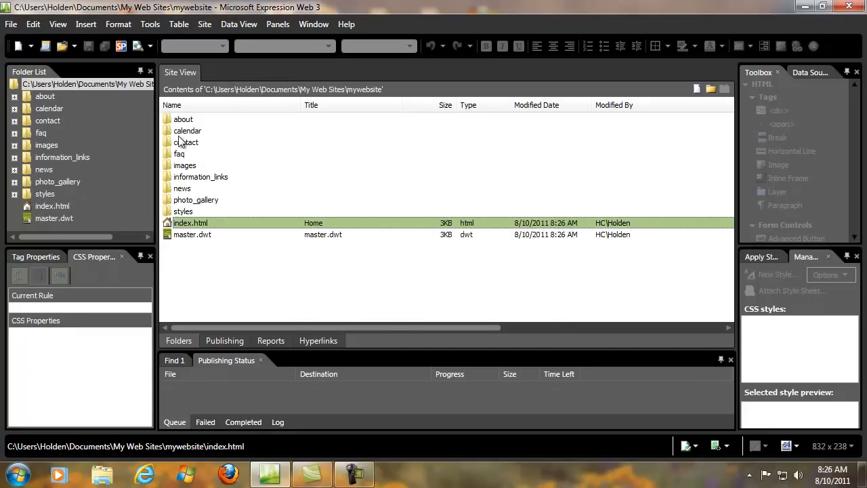
mouse_move(183, 134)
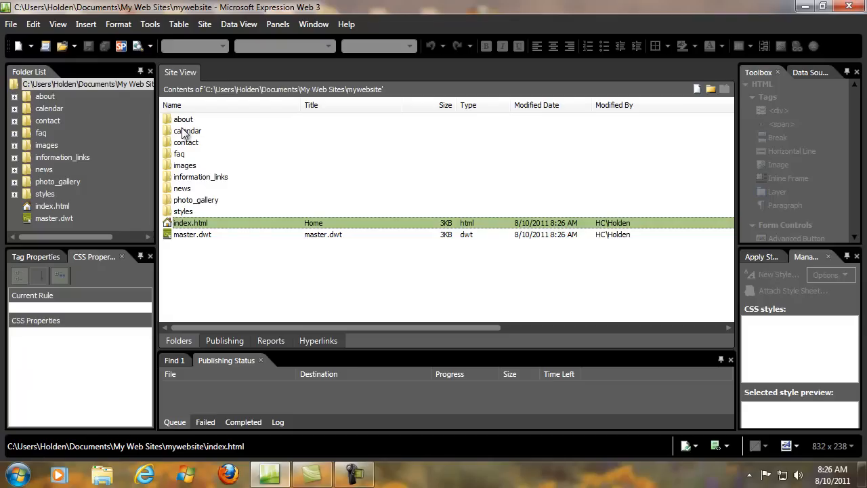
mouse_move(184, 165)
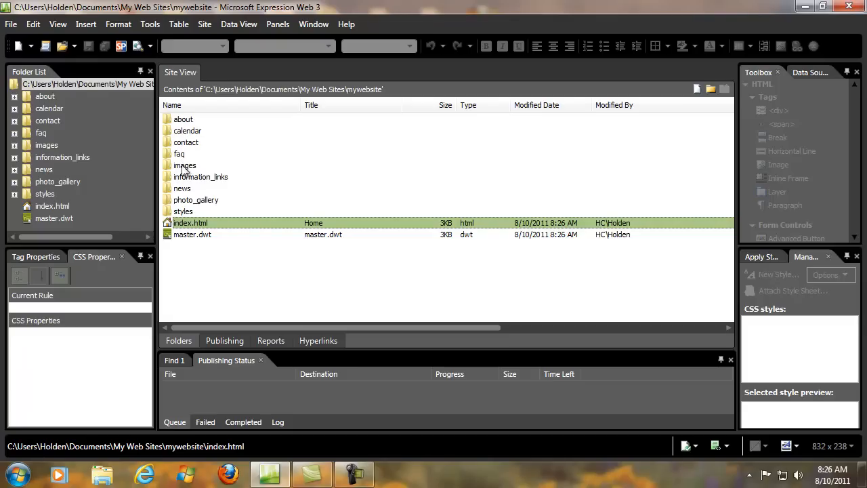
mouse_move(206, 183)
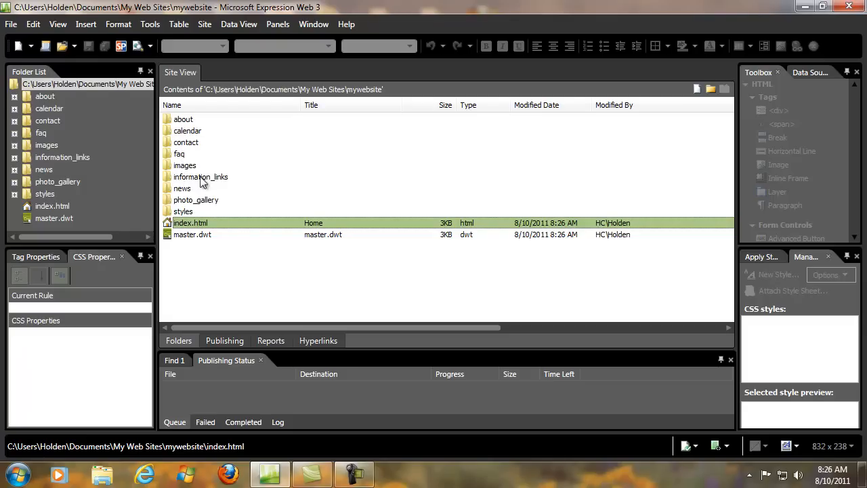
mouse_move(196, 216)
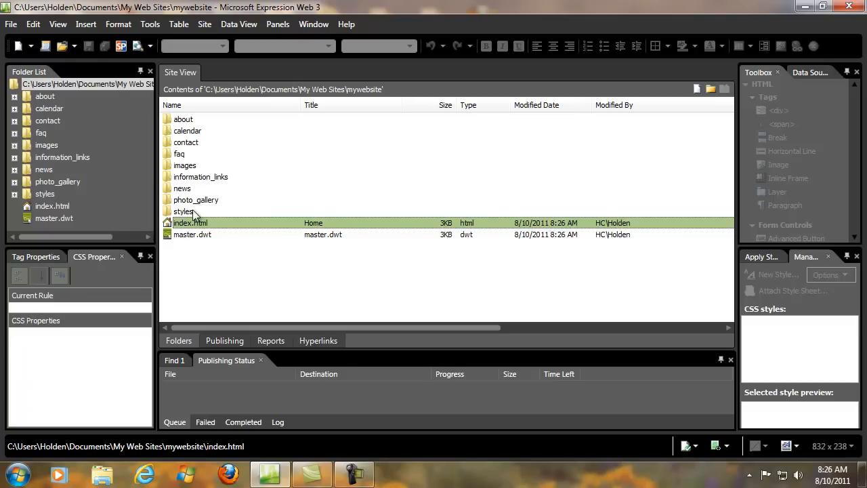
left_click(193, 234)
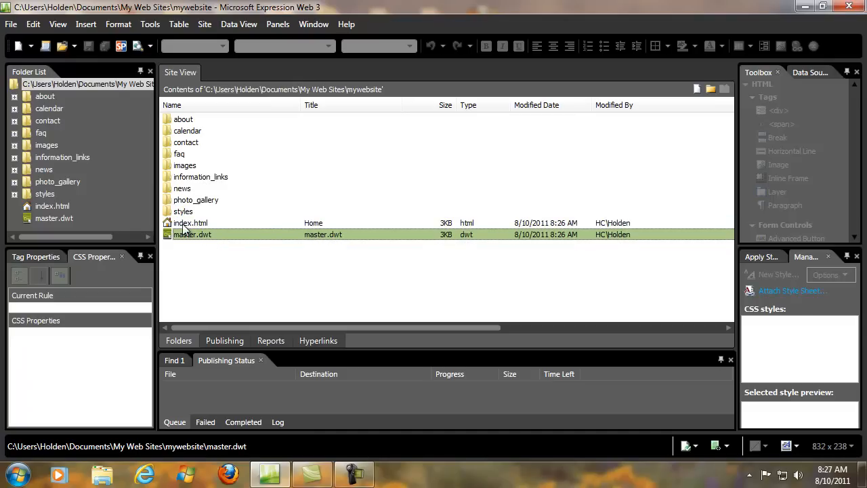
left_click(189, 222)
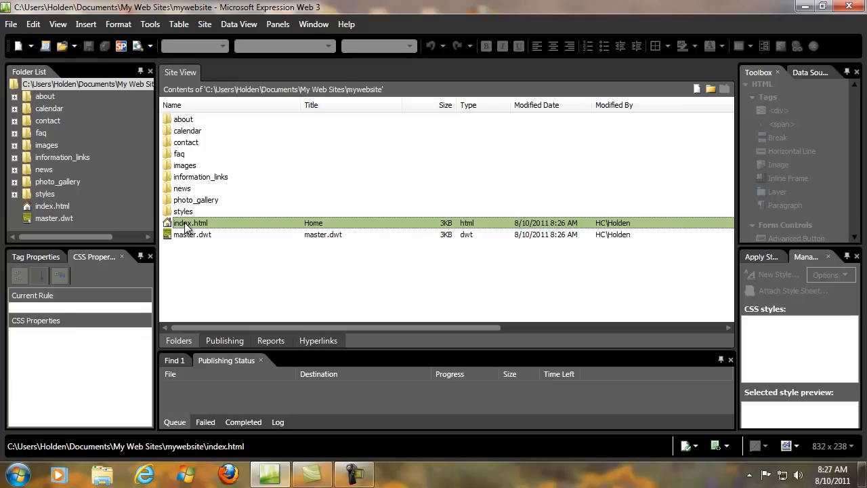
Open index.html for editing, select the bridge photo and show Design view only.
double_click(190, 222)
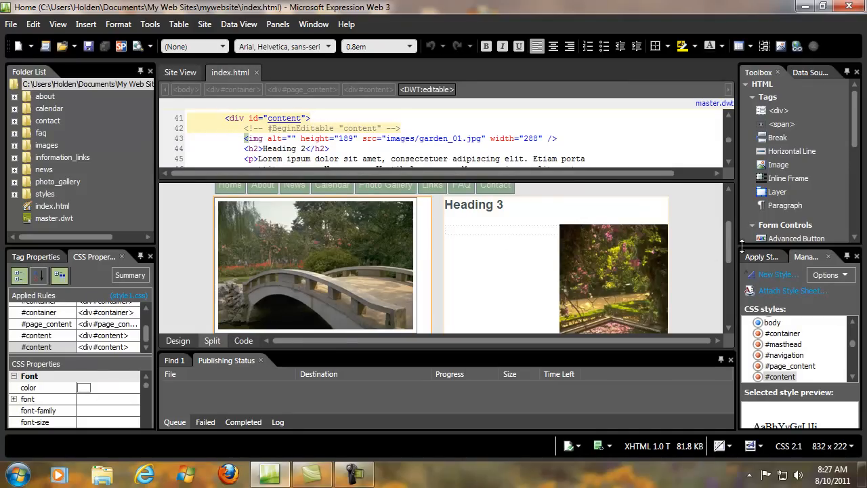
scroll("down", 3)
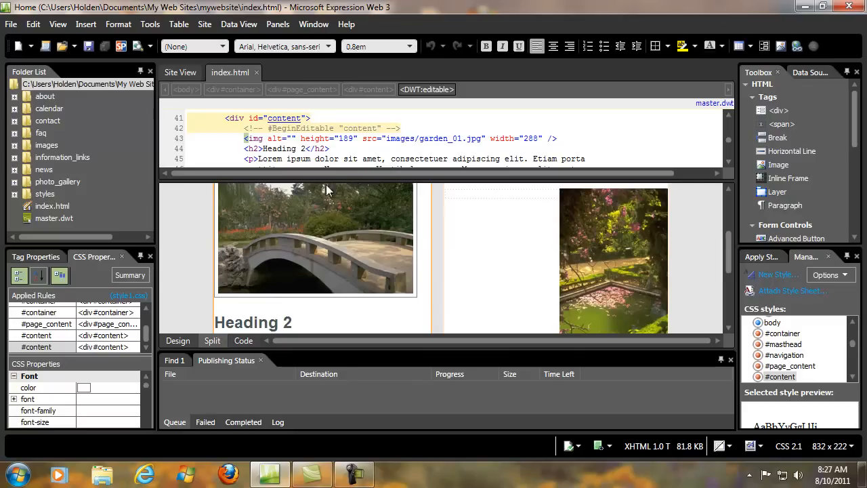
left_click(314, 251)
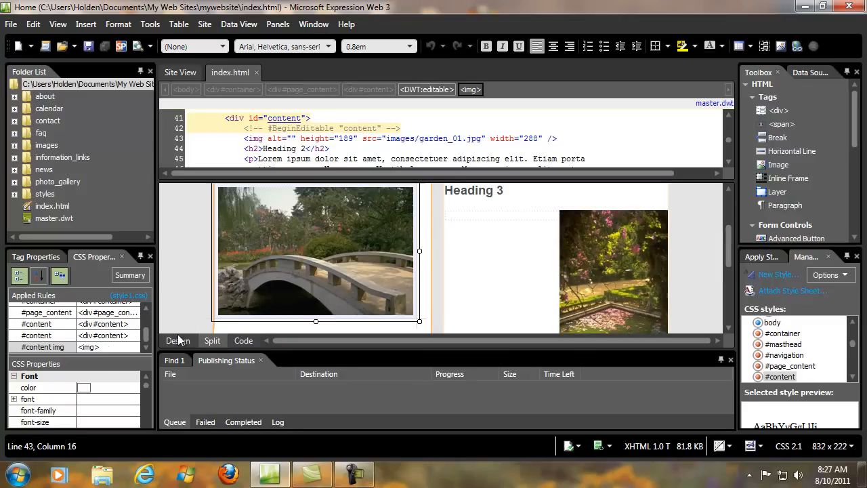
mouse_move(177, 340)
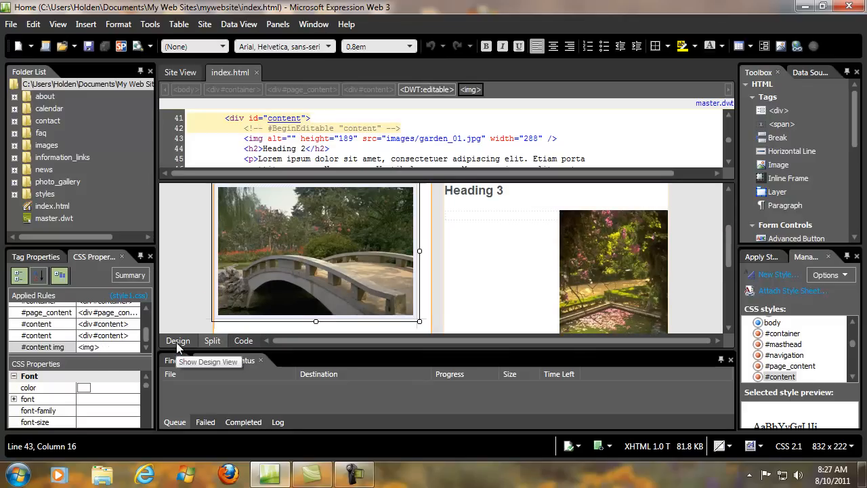
mouse_move(211, 341)
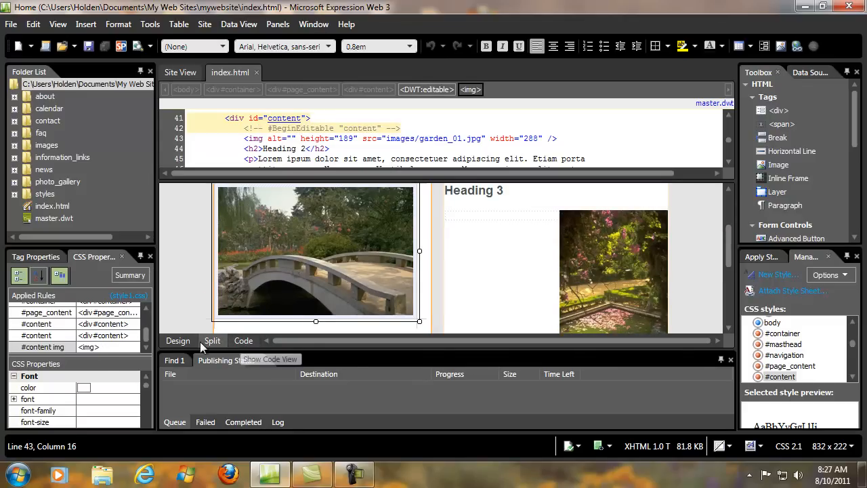
mouse_move(178, 341)
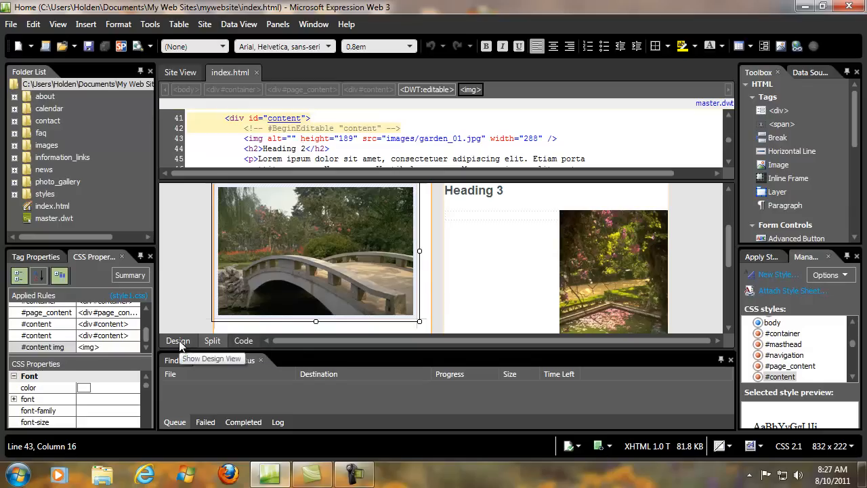
left_click(177, 342)
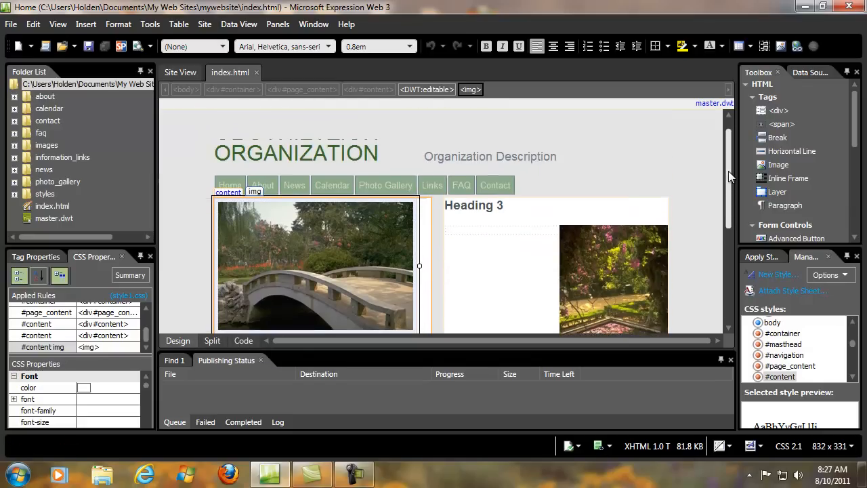
scroll("down", 3)
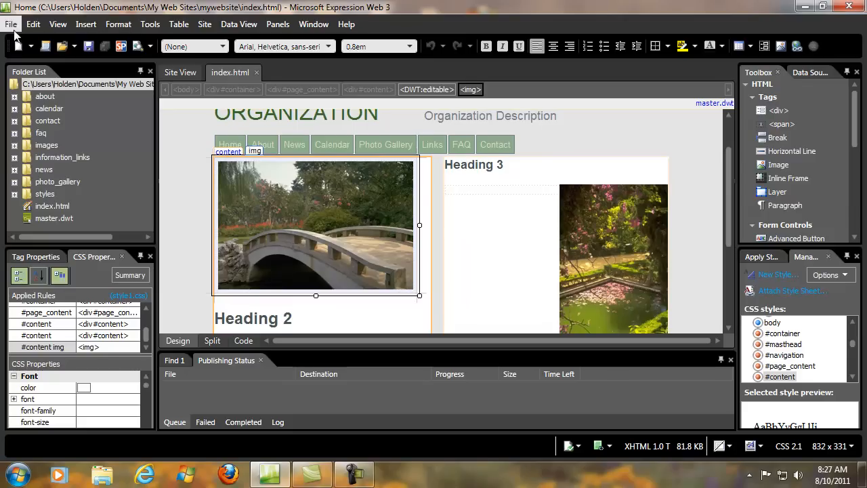
mouse_move(33, 25)
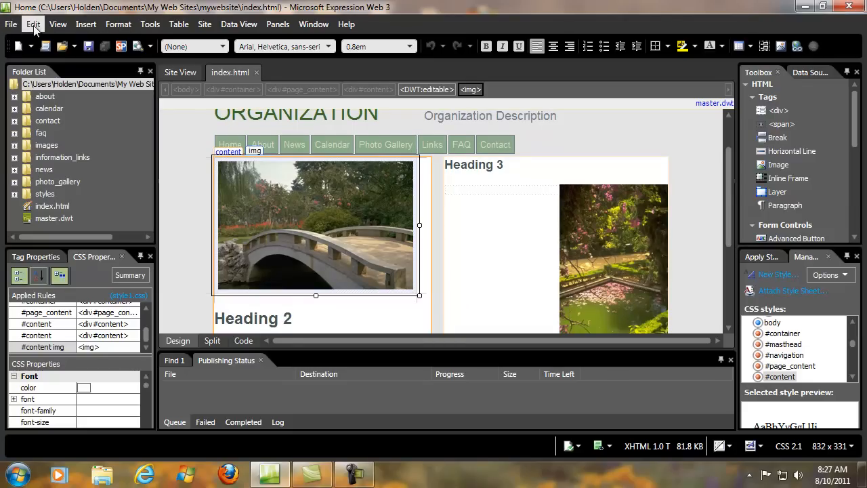
mouse_move(86, 24)
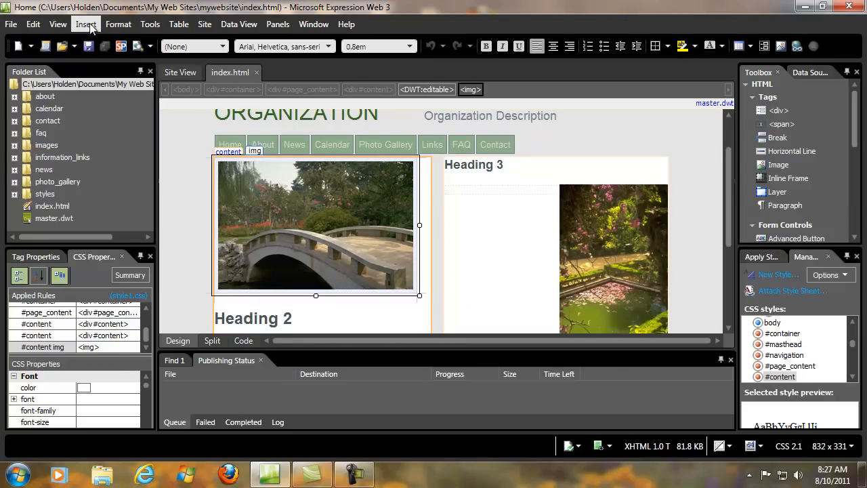
Insert a picture, choosing garden.jpg from the Desktop.
left_click(85, 25)
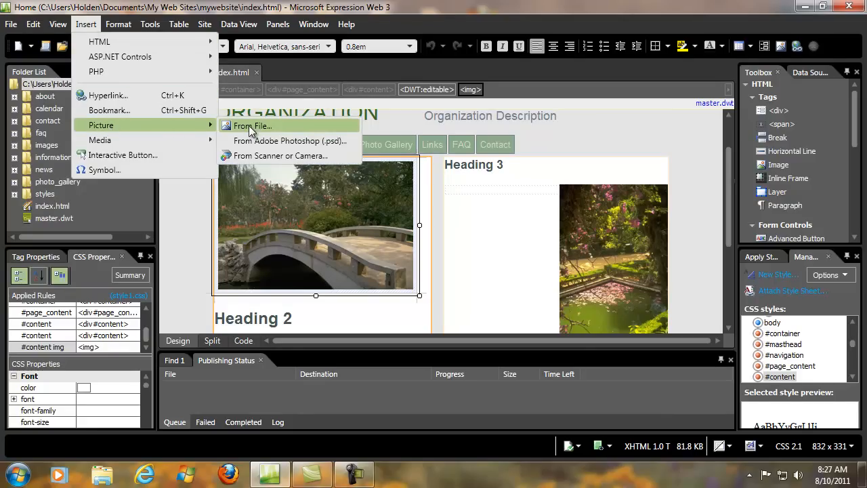
mouse_move(278, 156)
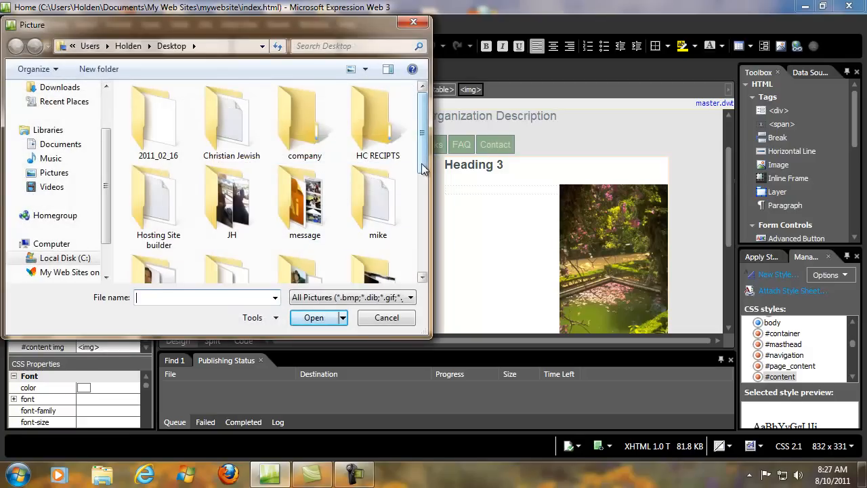
scroll("down", 3)
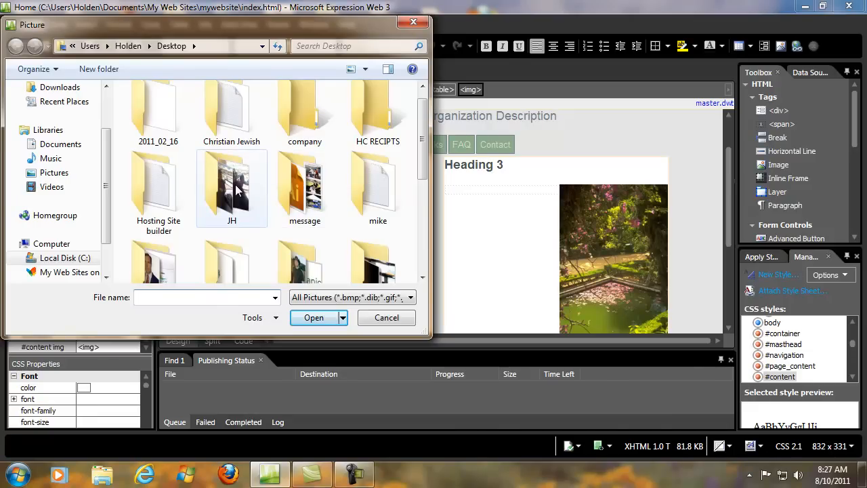
scroll("down", 3)
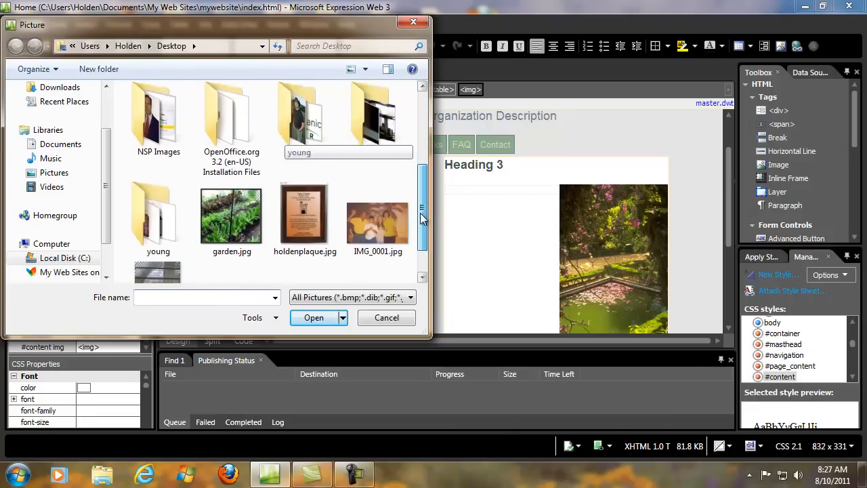
scroll("down", 3)
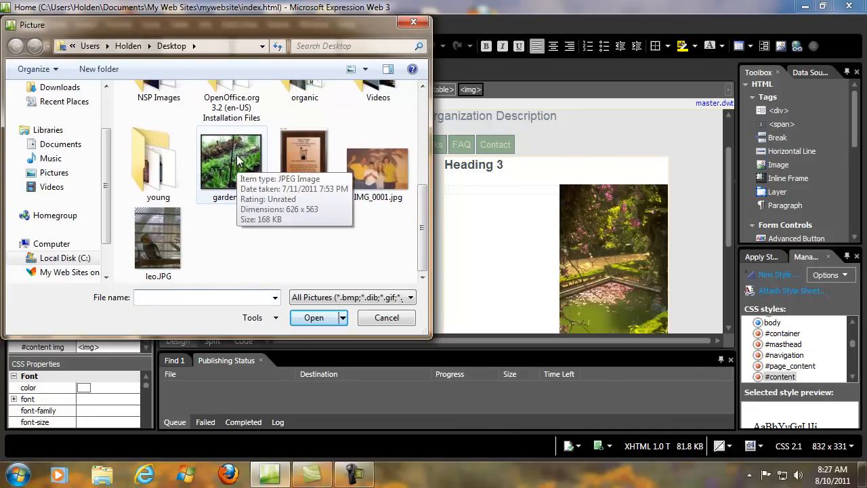
left_click(232, 160)
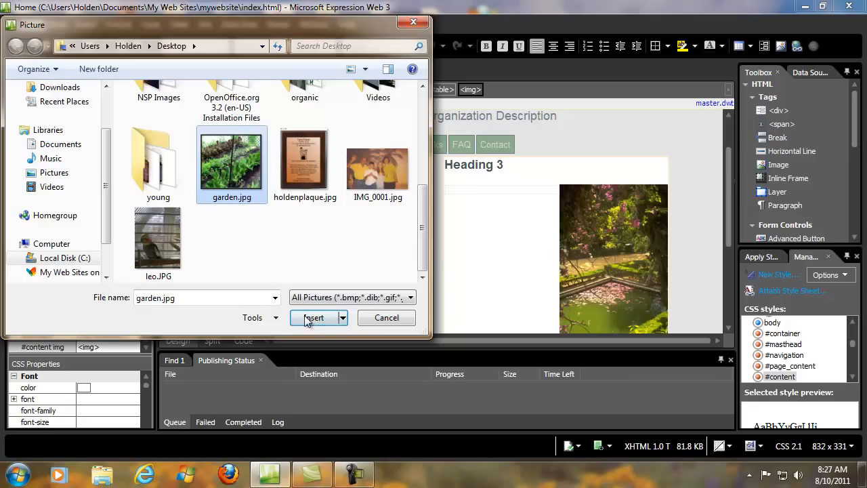
left_click(315, 317)
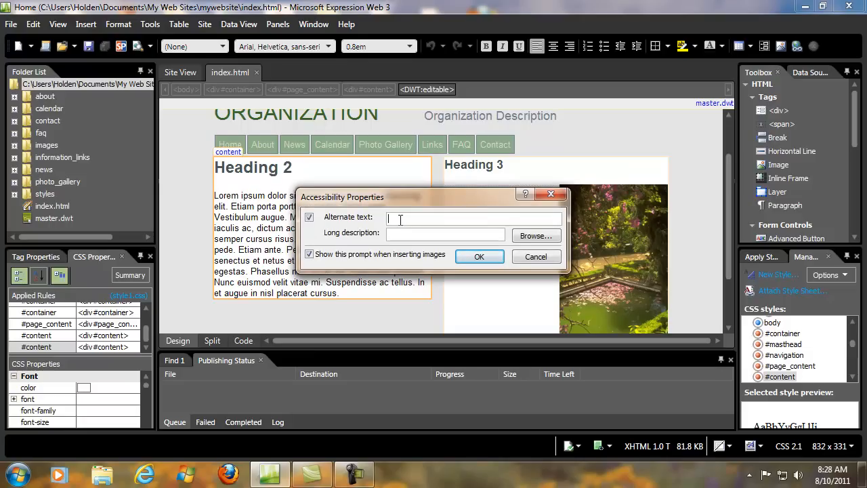
mouse_move(391, 219)
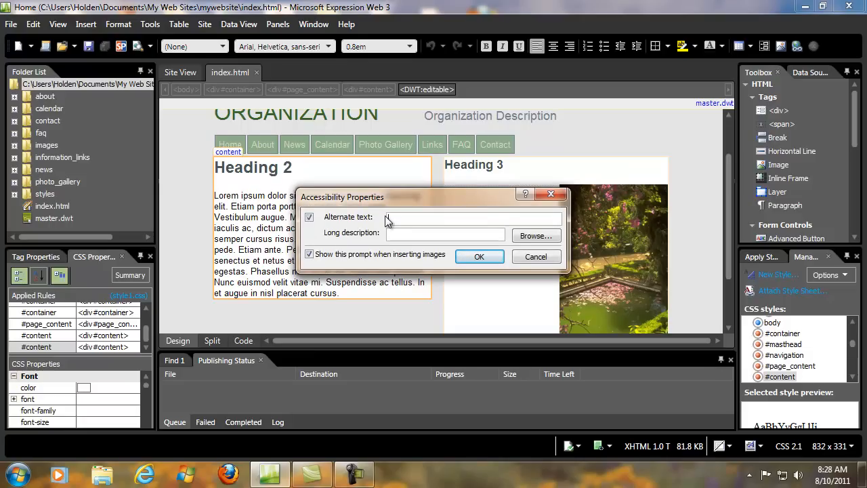
Give the picture 'herb garden' as alternate text and long description and confirm.
type("hel")
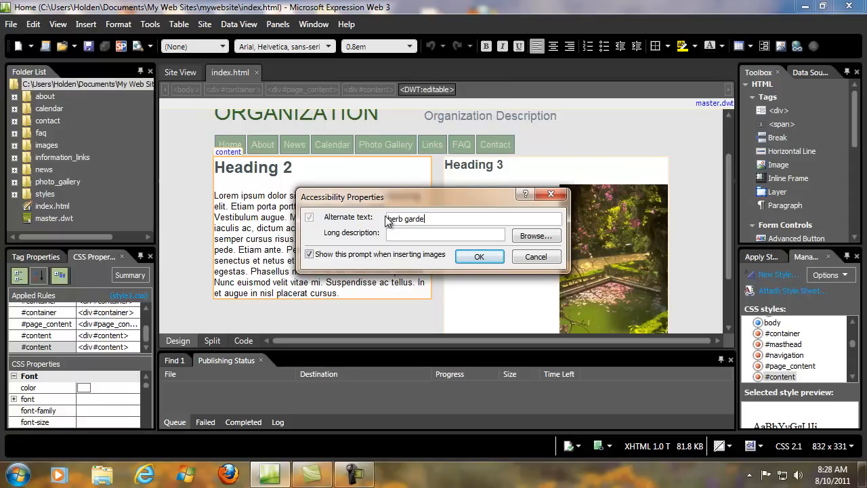
triple_click(472, 219)
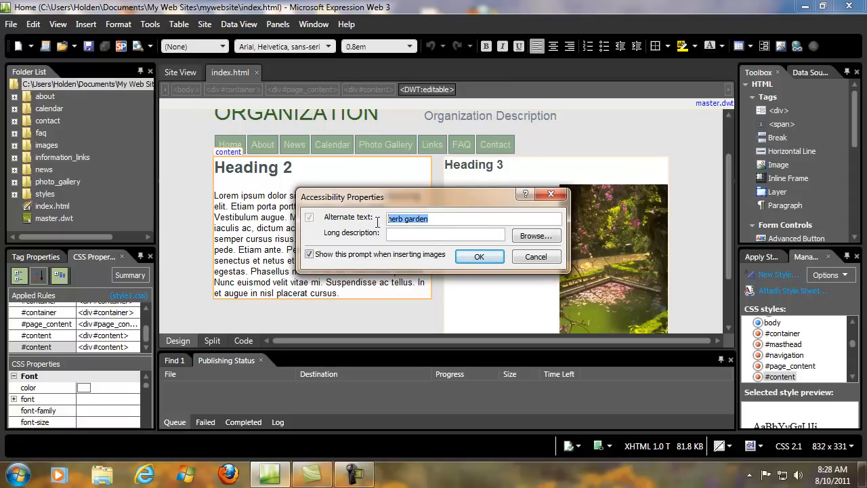
left_click(444, 233)
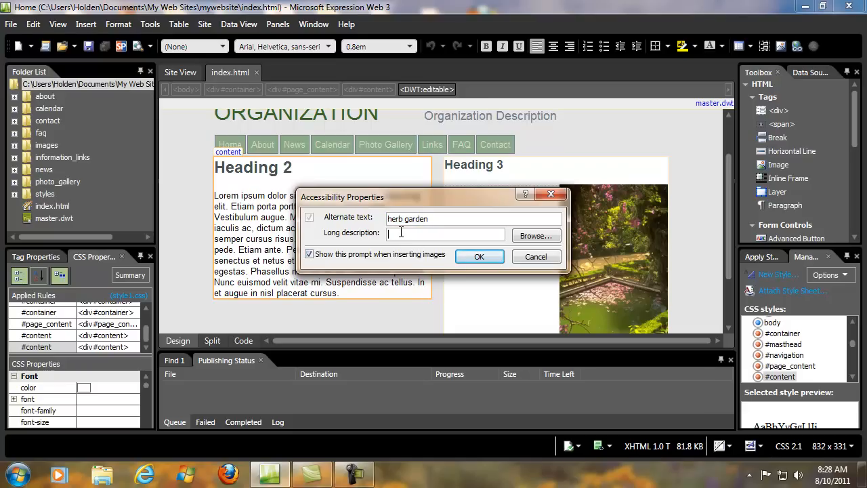
type("herb garden")
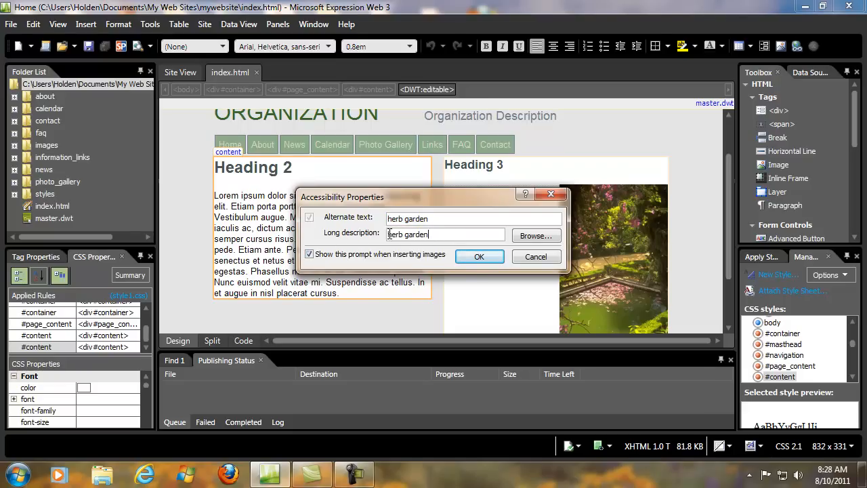
left_click(480, 256)
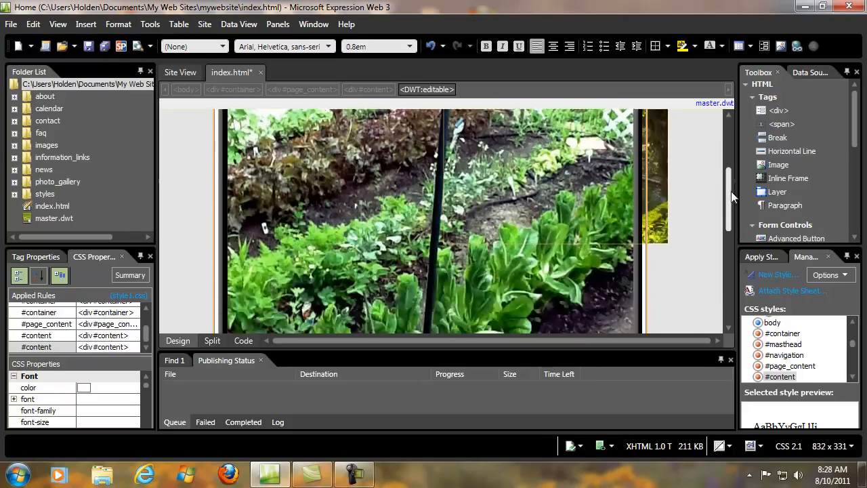
In Picture Properties Appearance, set the garden picture width to 300 pixels keeping aspect ratio.
left_click(431, 203)
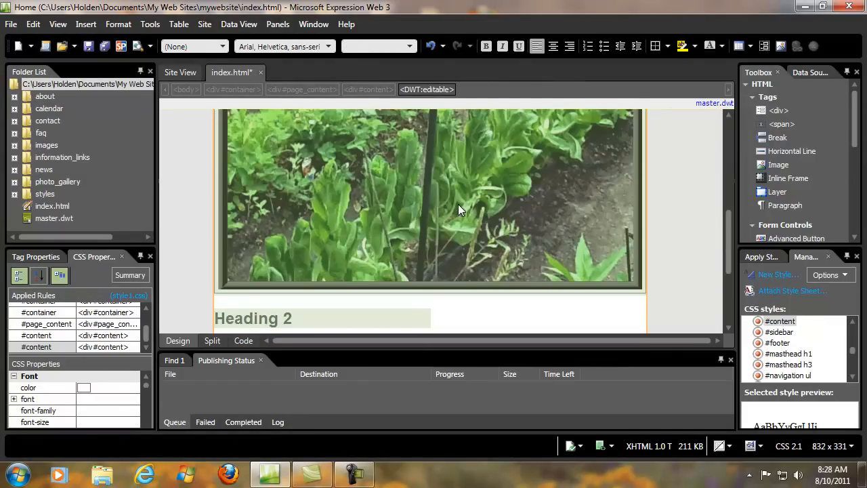
right_click(458, 210)
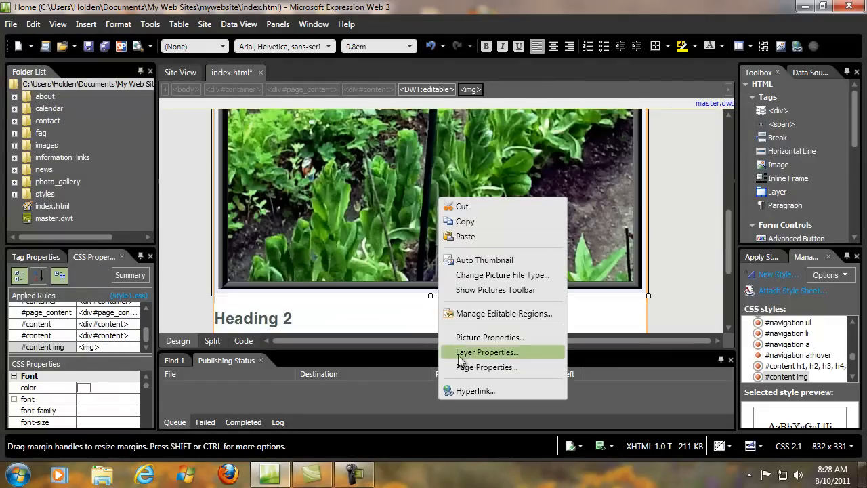
left_click(489, 336)
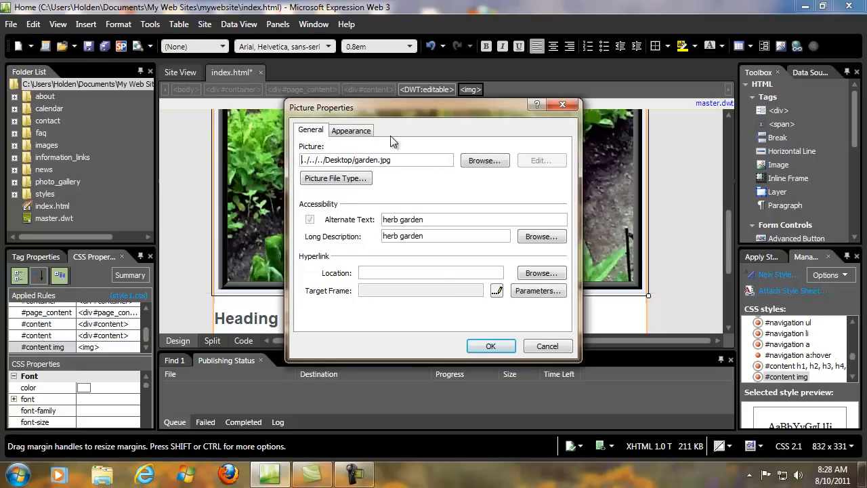
left_click(351, 130)
type("3")
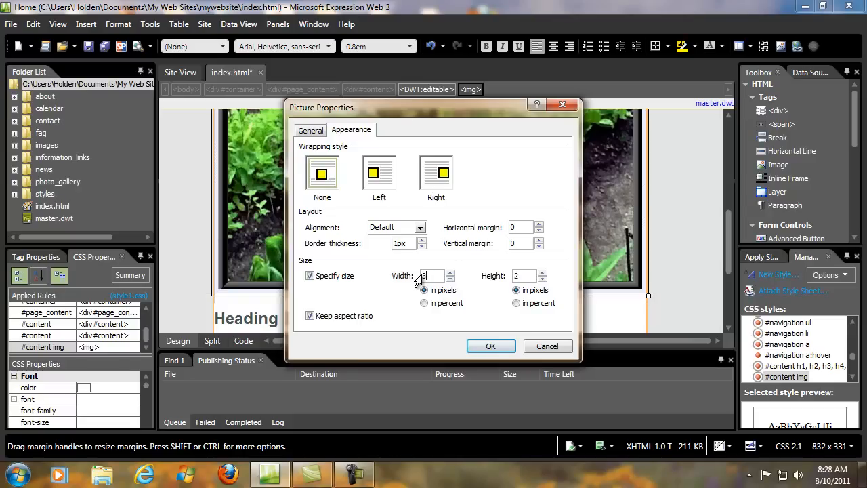
type("00")
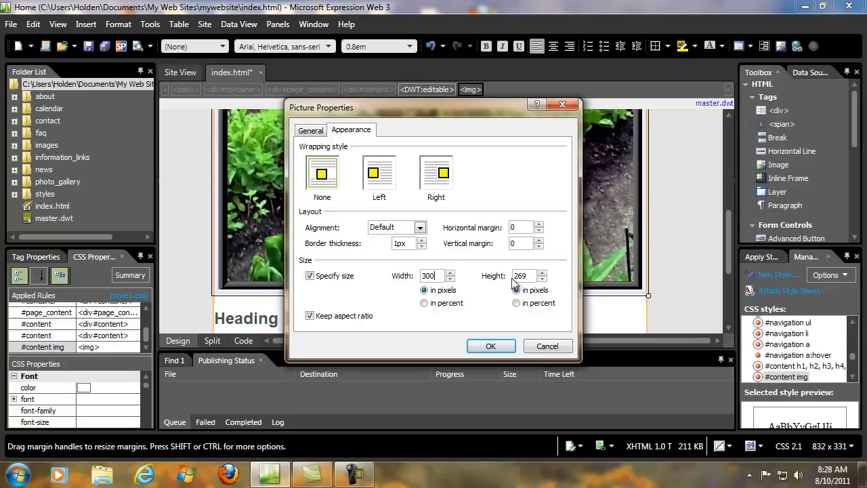
left_click(491, 347)
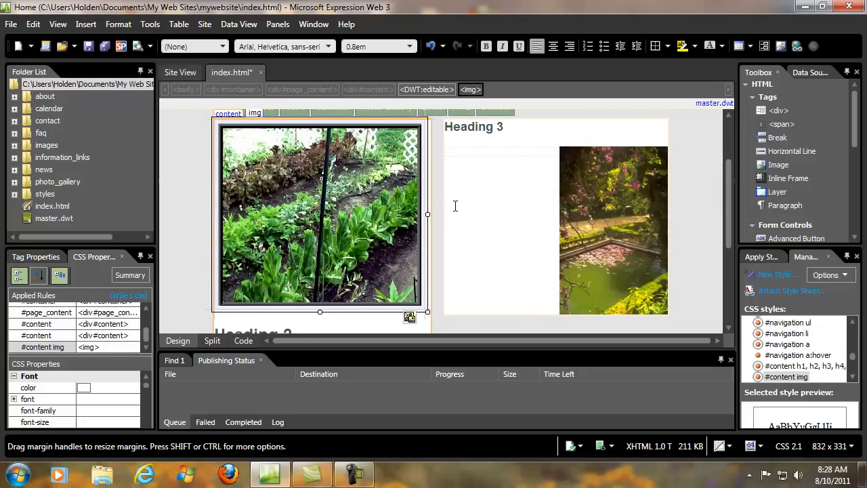
scroll("up", 3)
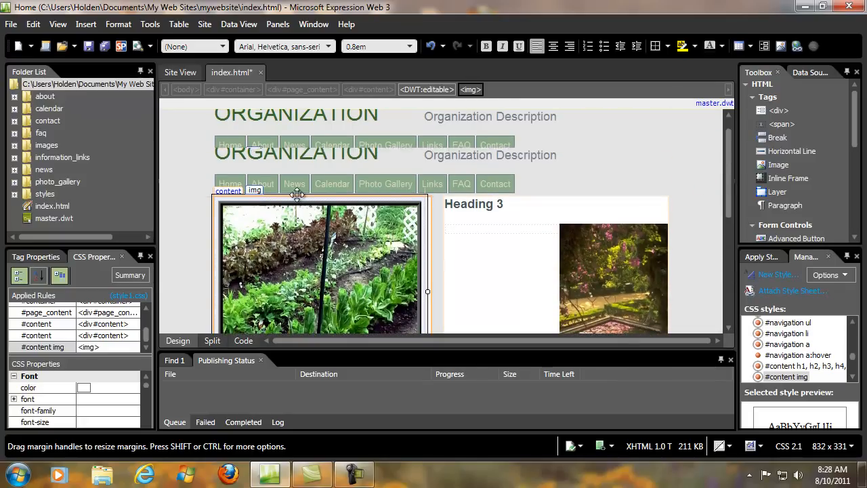
scroll("down", 3)
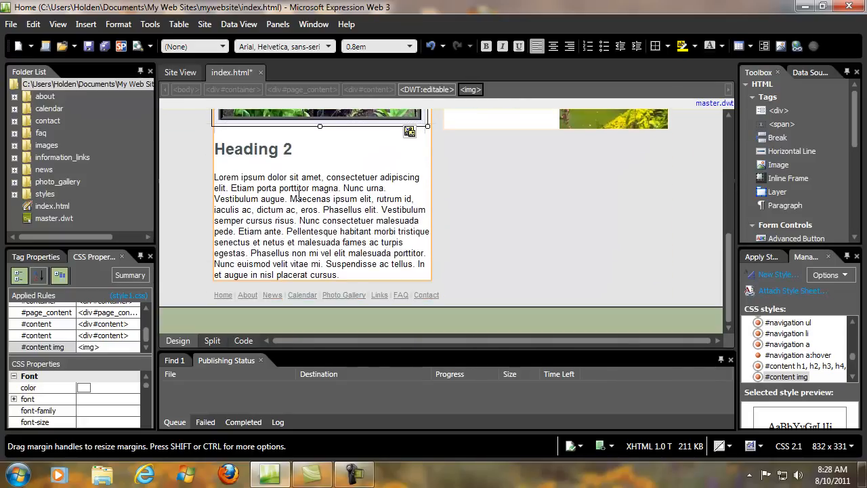
scroll("up", 3)
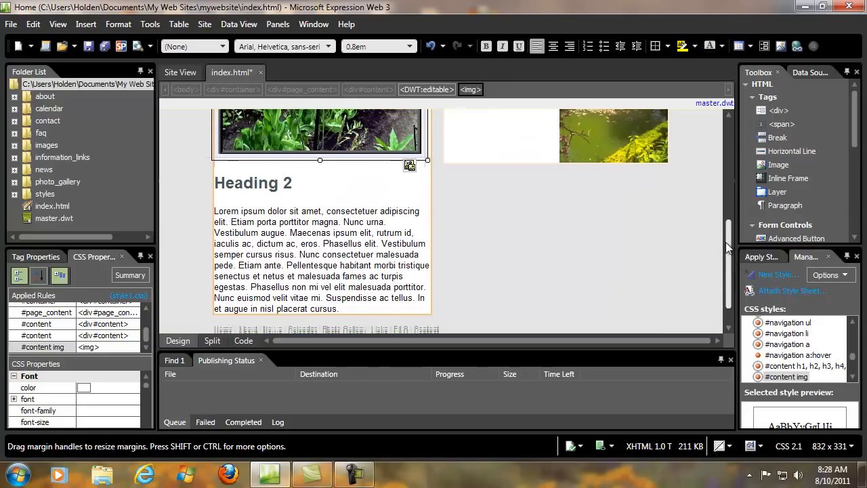
Type 'more information' at the end of the Lorem ipsum paragraph under Heading 2.
left_click(336, 306)
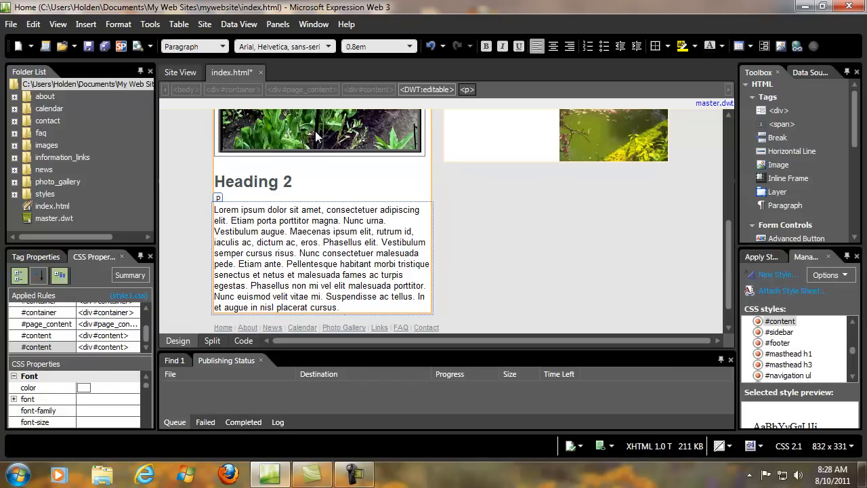
type("m")
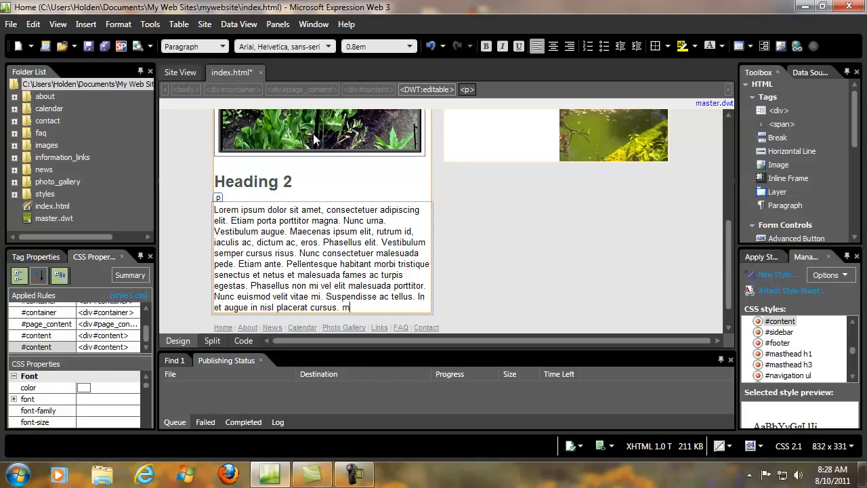
type("ore information")
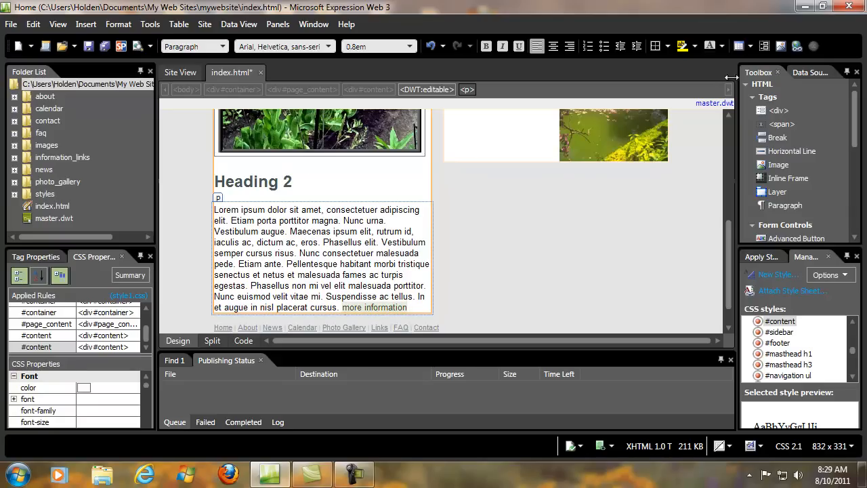
mouse_move(796, 46)
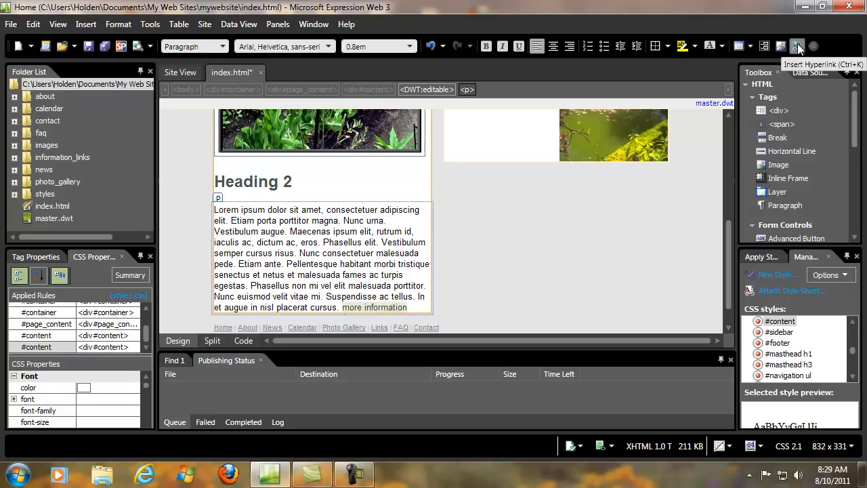
left_click(797, 46)
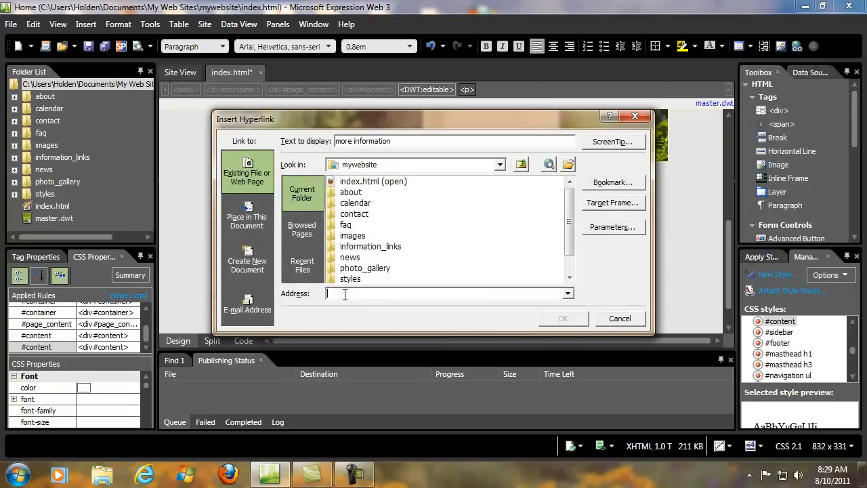
type("http://")
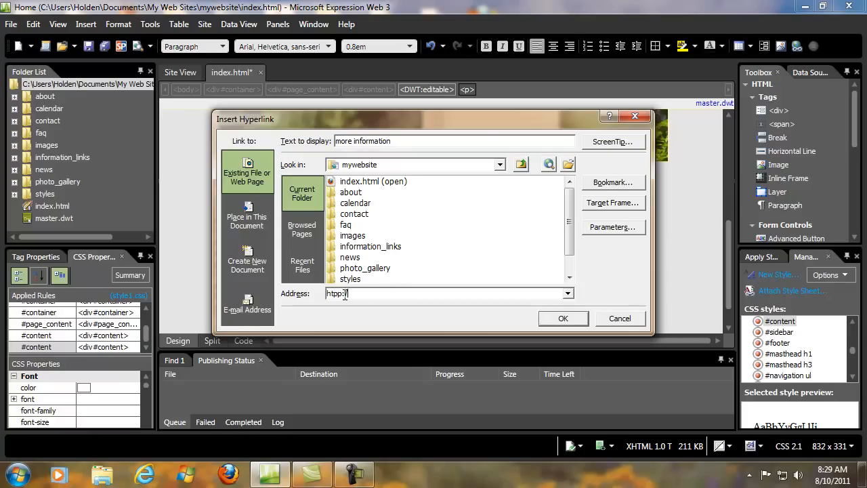
type("natrcart.com")
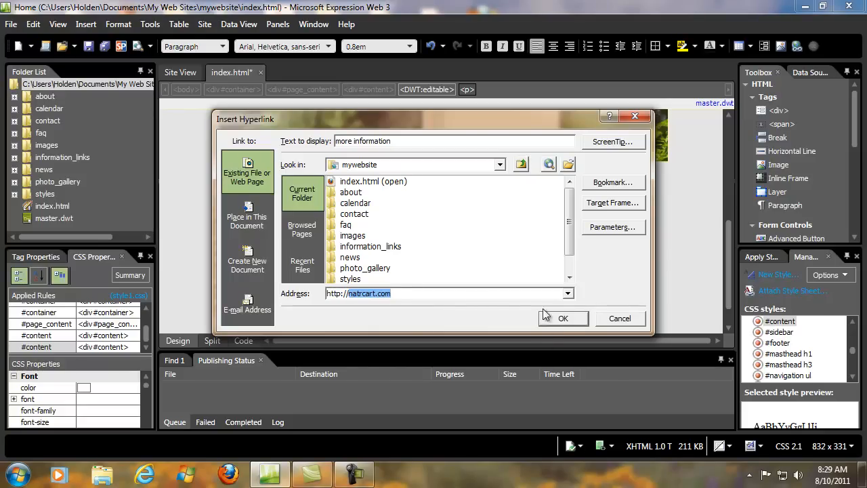
left_click(564, 318)
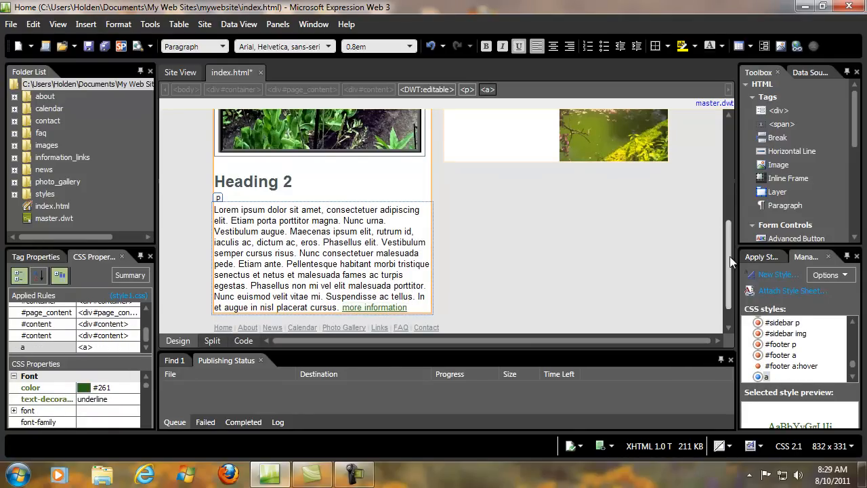
Save index.html with its embedded garden.jpg, then bring up the File menu's preview commands.
scroll("up", 3)
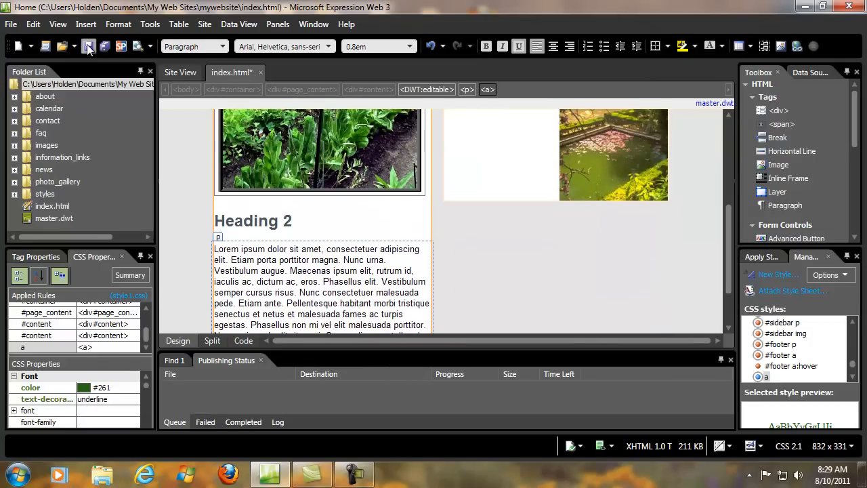
left_click(88, 46)
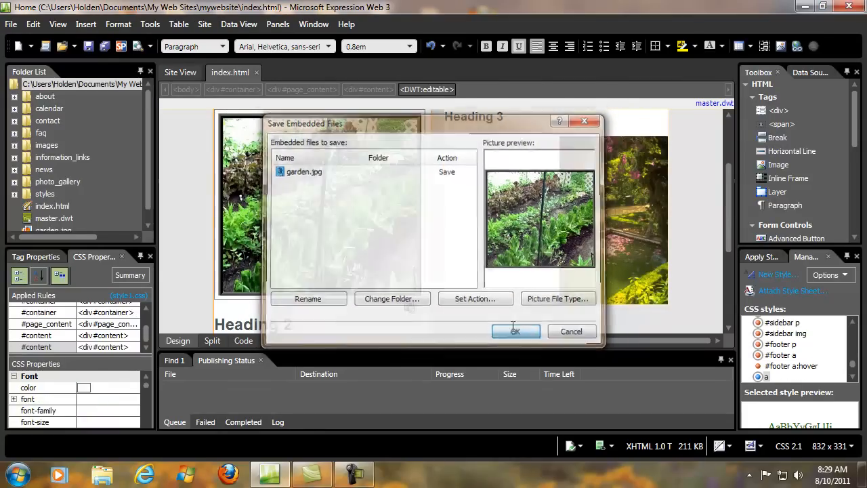
left_click(515, 330)
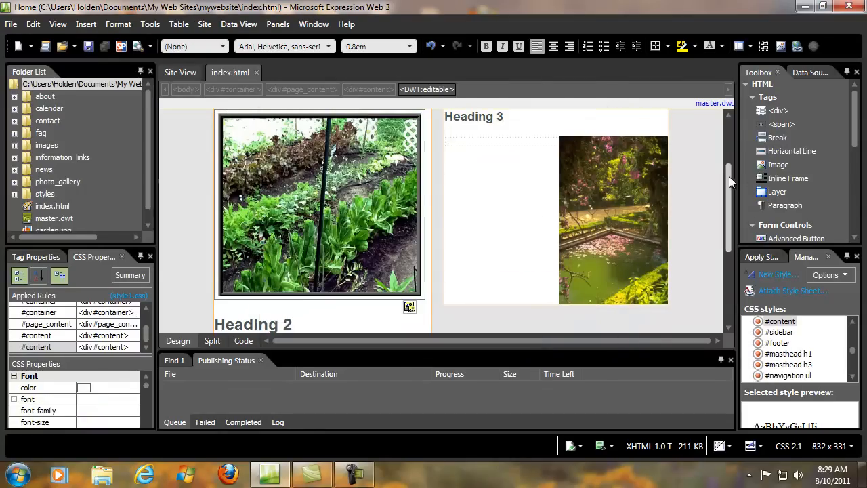
scroll("up", 3)
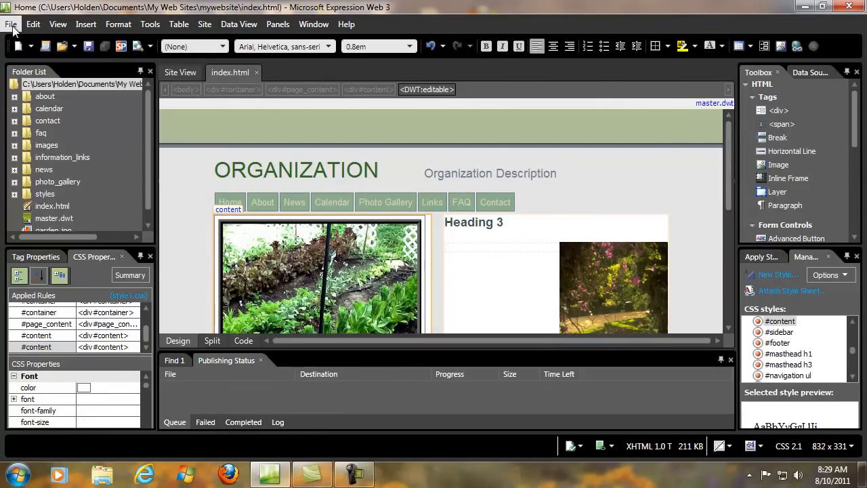
left_click(11, 24)
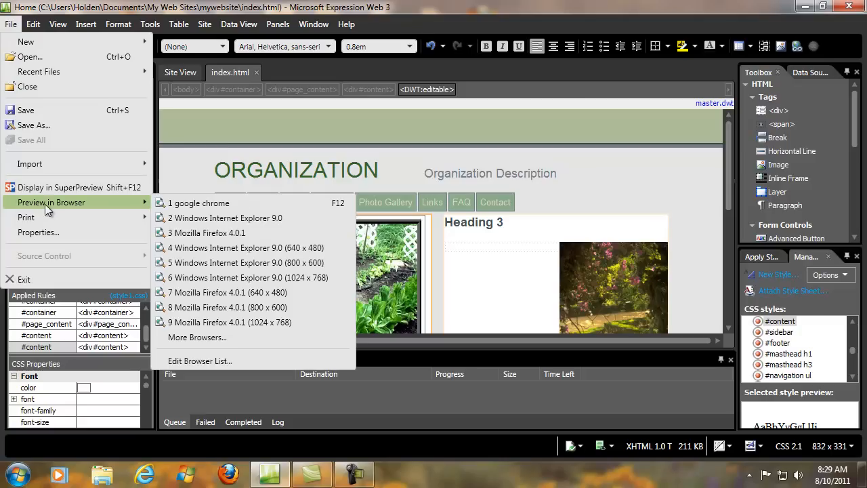
mouse_move(198, 203)
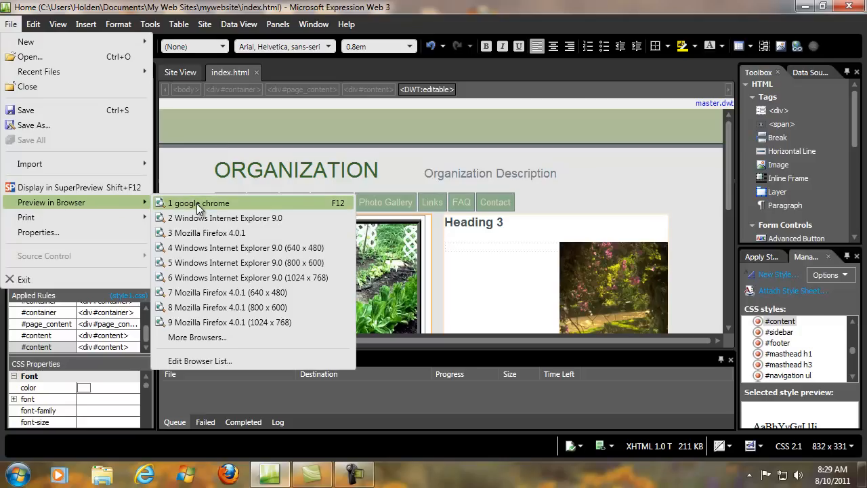
mouse_move(206, 233)
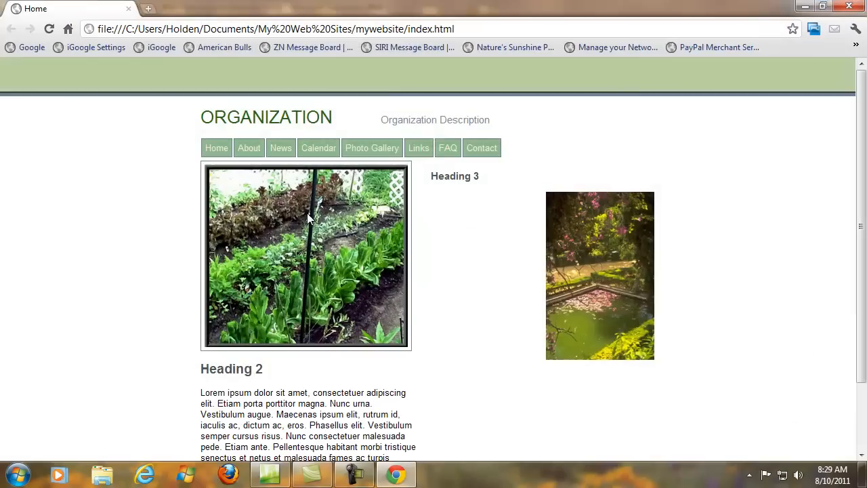
mouse_move(669, 164)
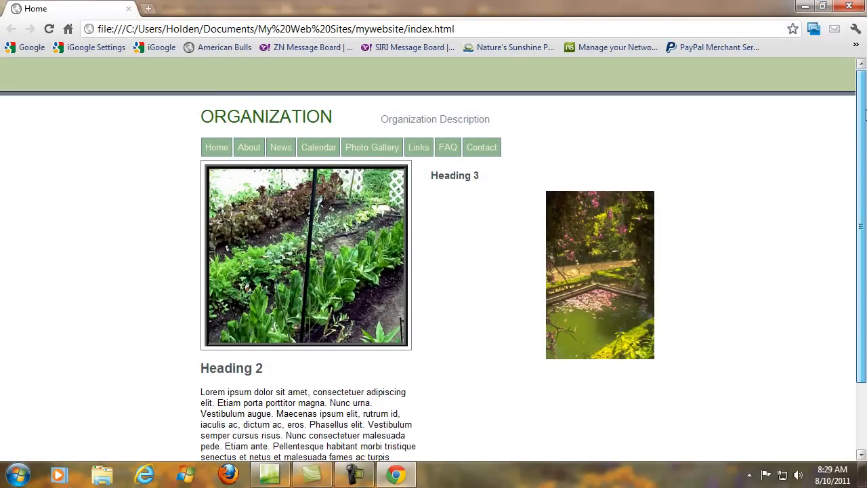
mouse_move(371, 146)
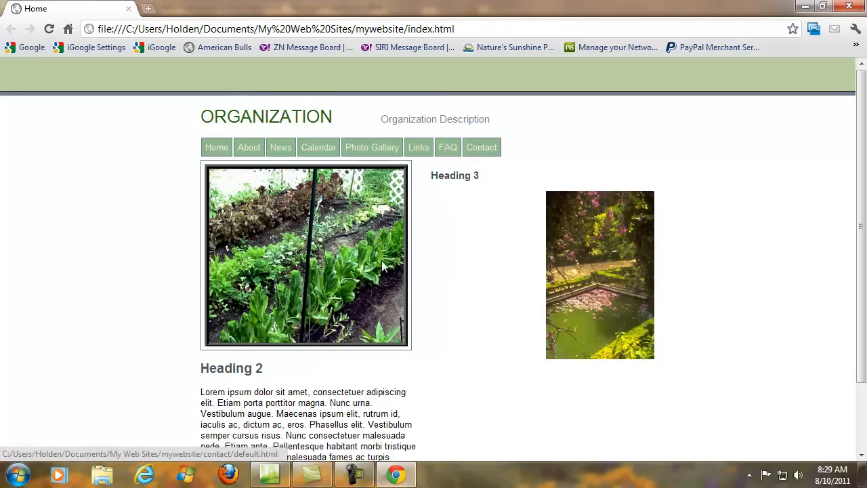
scroll("down", 3)
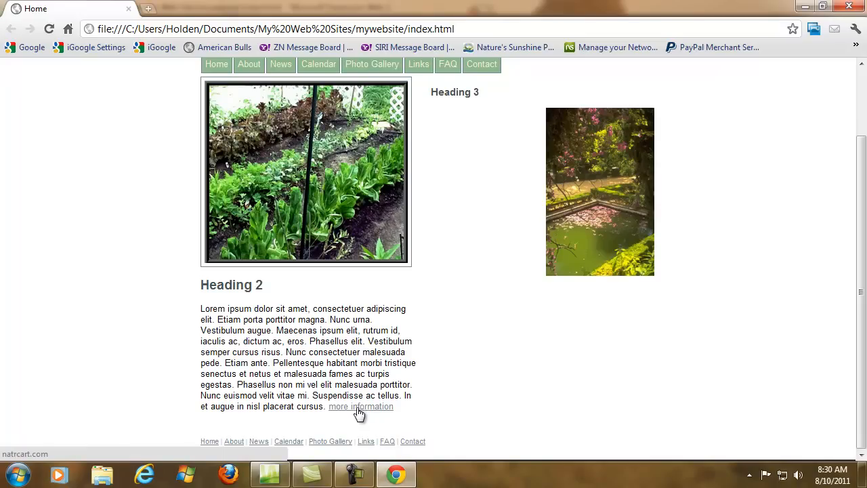
scroll("up", 3)
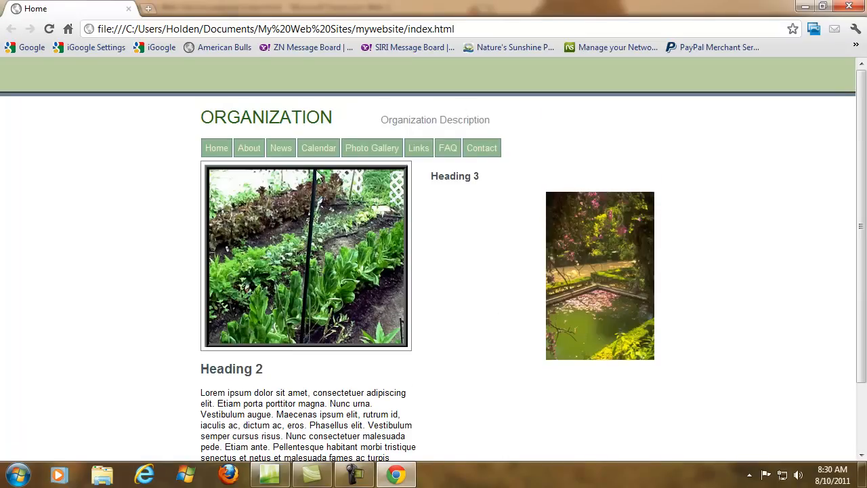
left_click(268, 474)
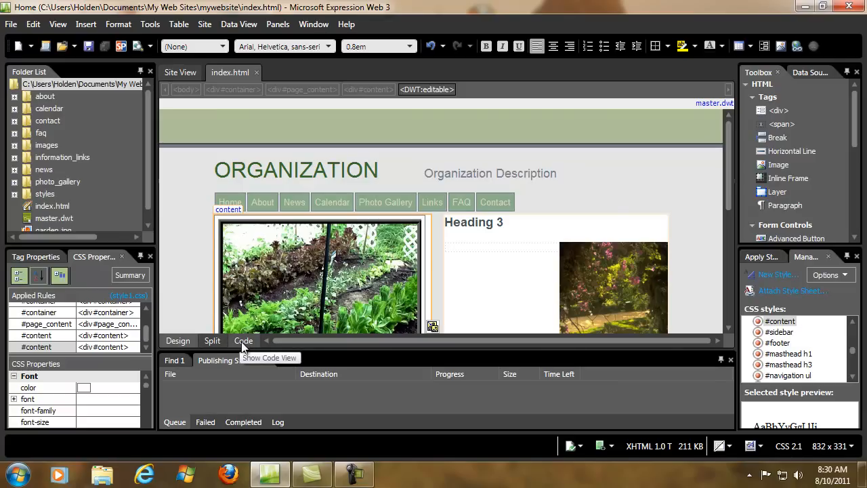
Switch index.html to Code view and scroll to its head section with the Home title and stylesheet link.
left_click(244, 341)
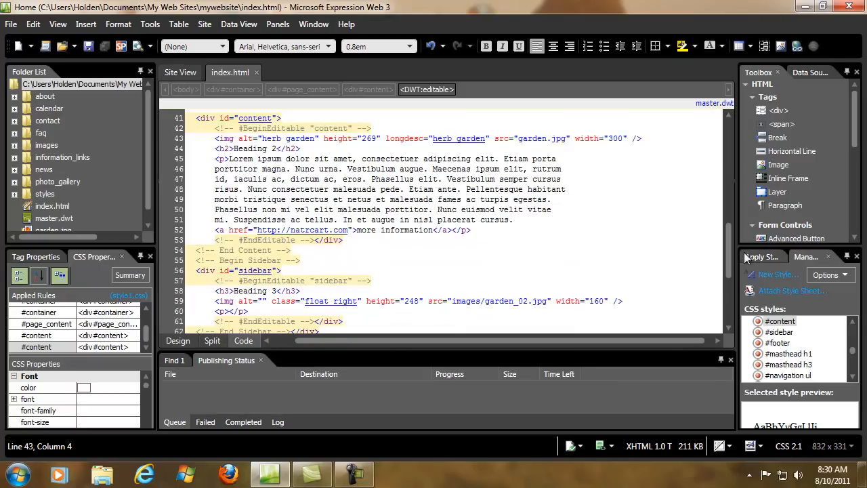
scroll("up", 3)
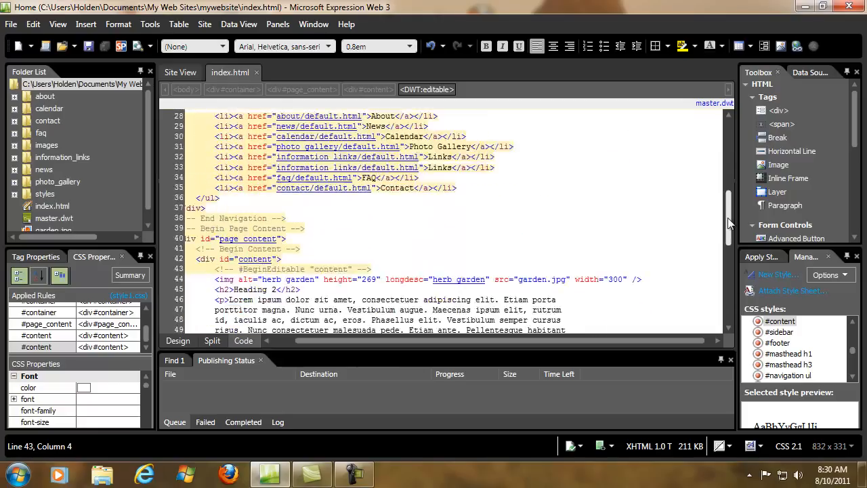
scroll("up", 3)
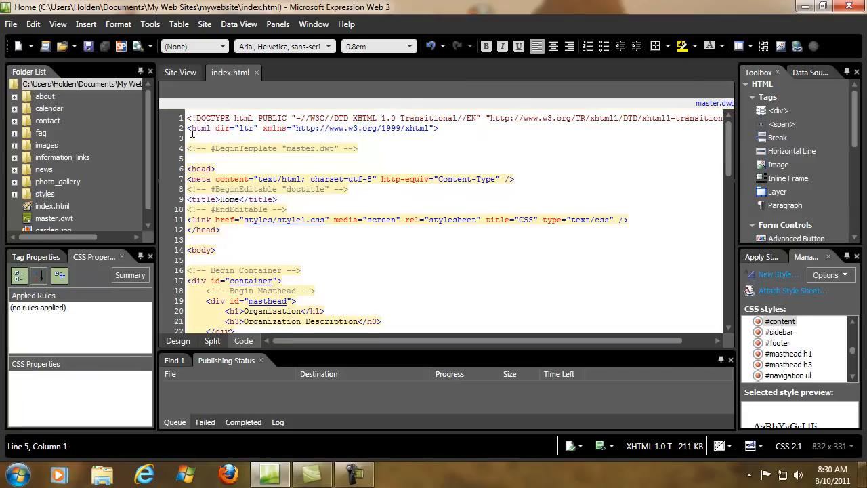
left_click(195, 127)
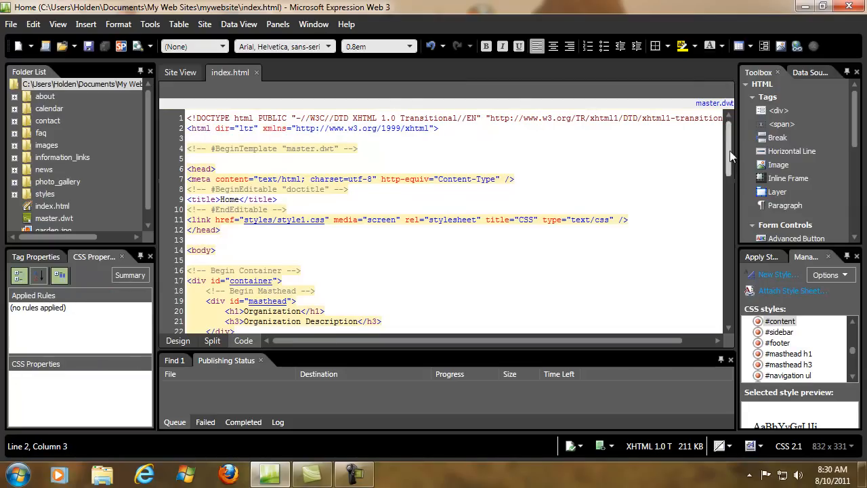
scroll("down", 3)
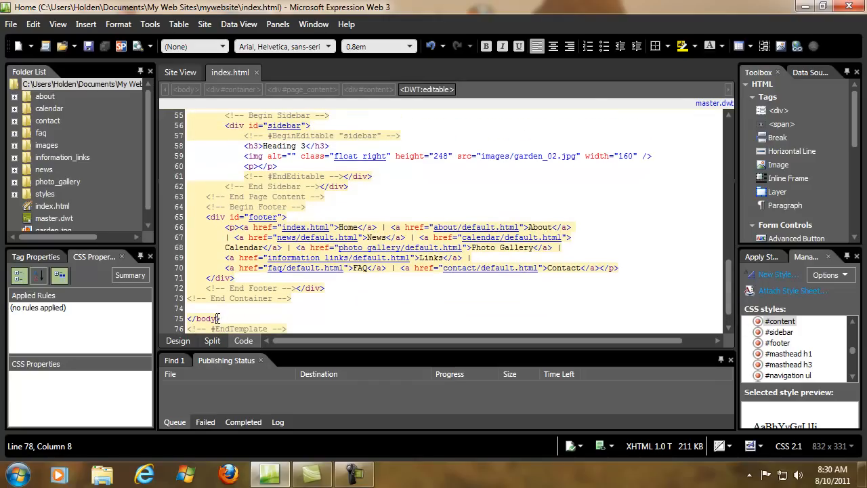
scroll("up", 3)
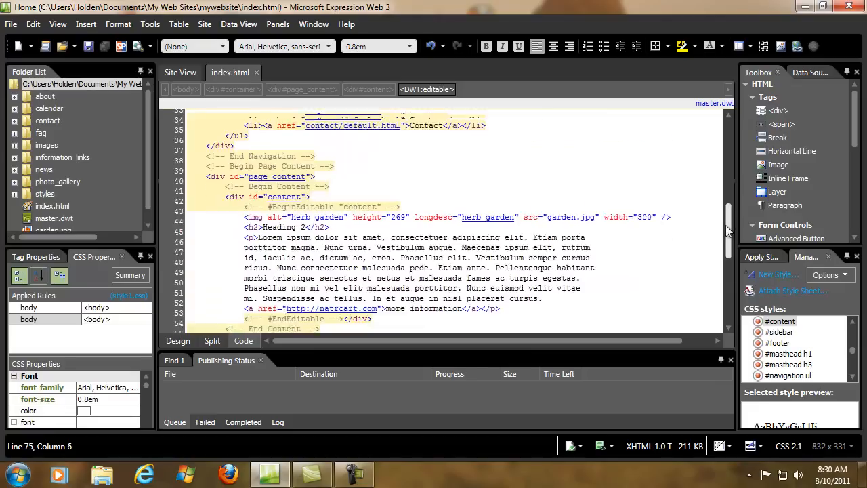
scroll("up", 3)
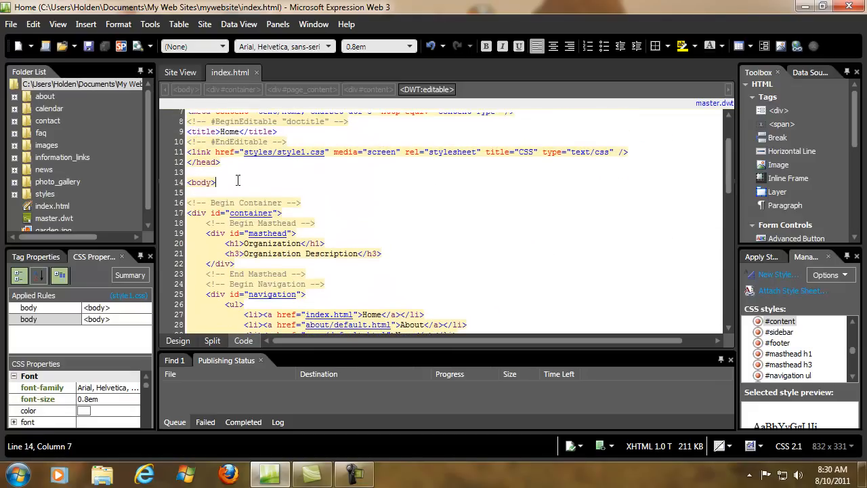
scroll("up", 3)
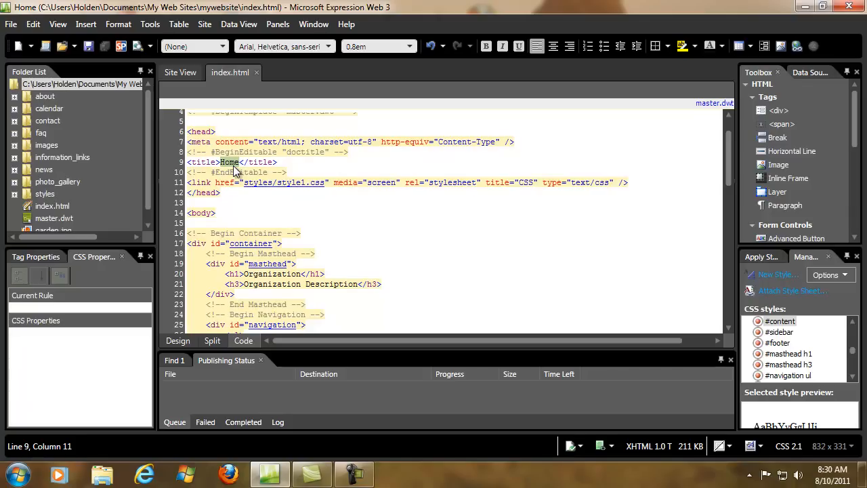
Replace the <title> text Home with 'Discount Herbs at direct cost' and return to design layout.
type("Discount")
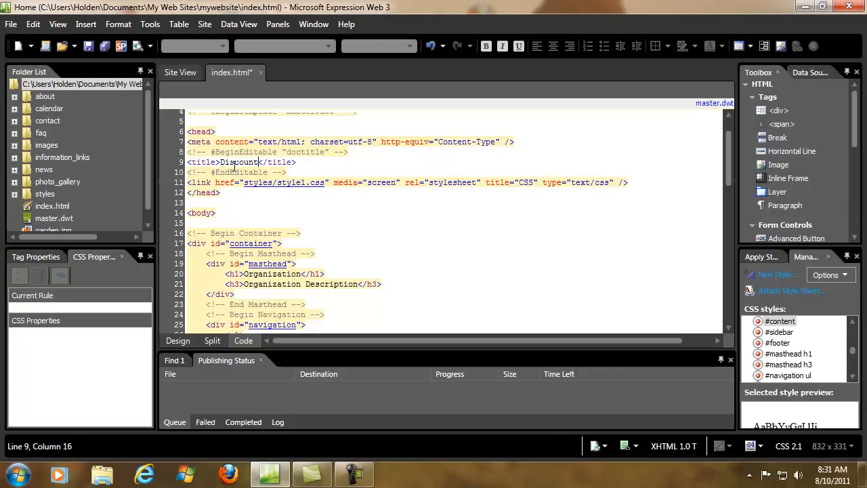
type("Herk")
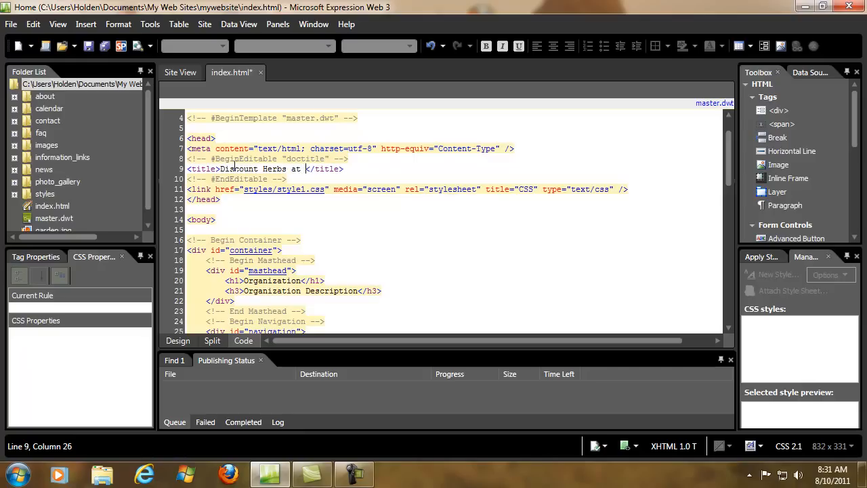
type("direct cost")
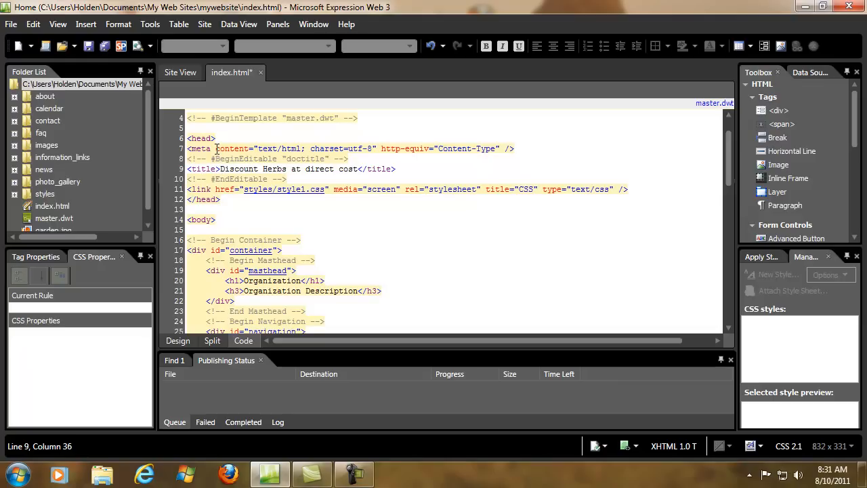
double_click(233, 148)
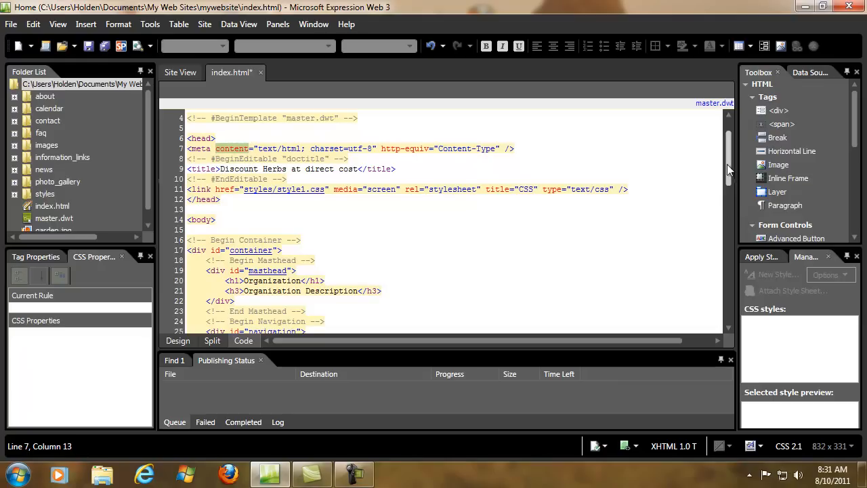
scroll("down", 3)
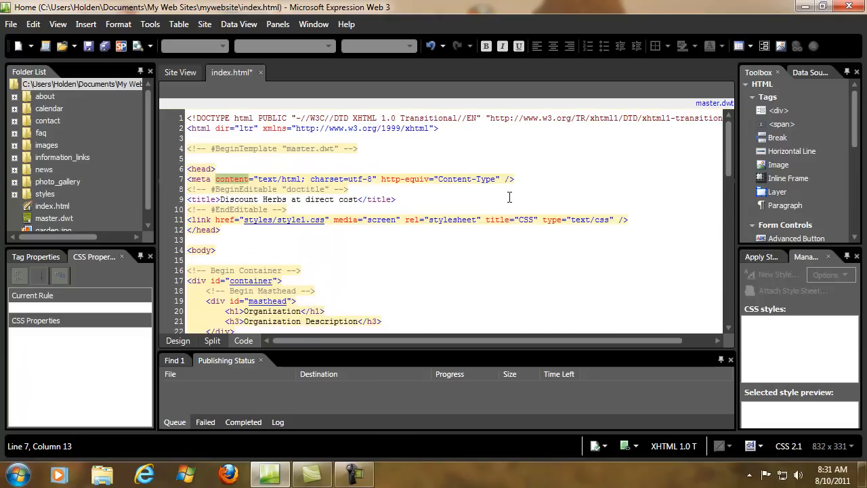
left_click(219, 199)
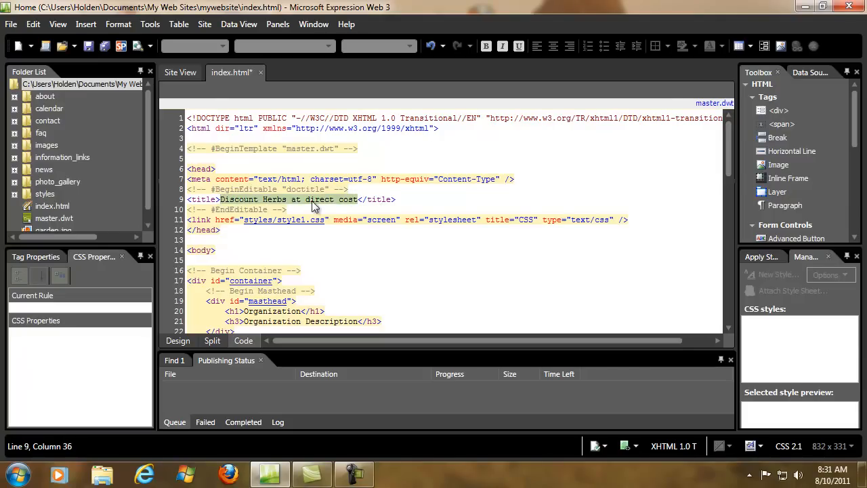
scroll("down", 3)
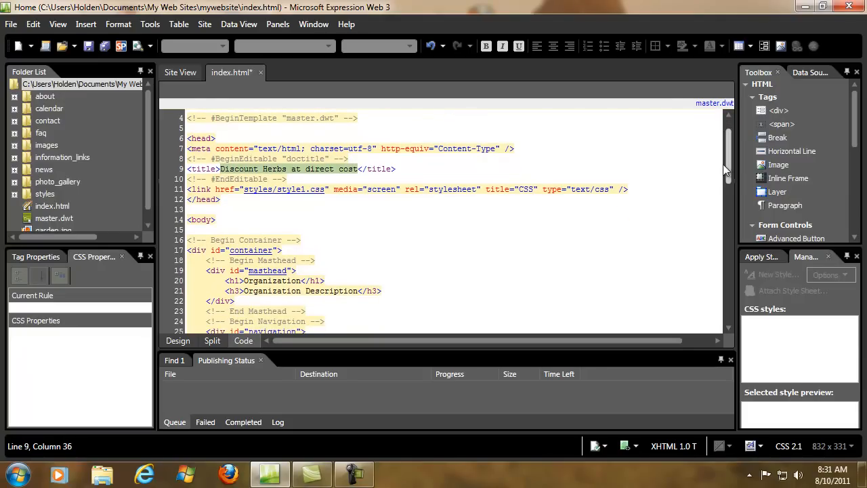
scroll("up", 3)
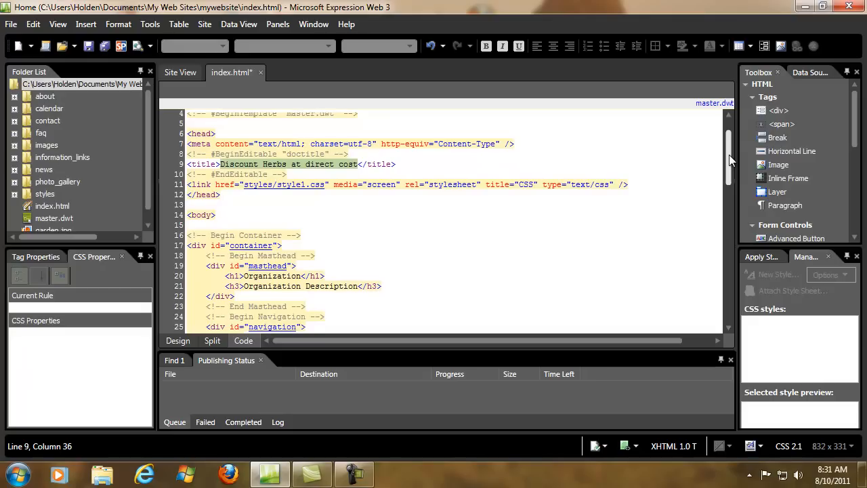
scroll("down", 3)
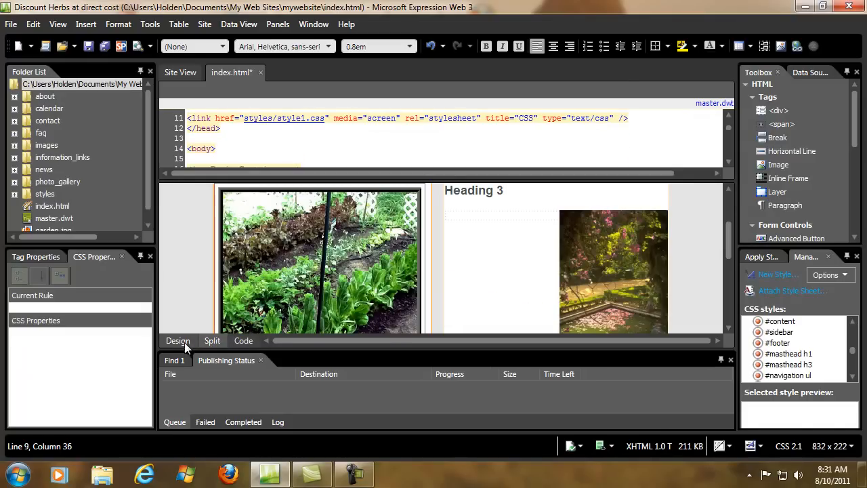
left_click(178, 340)
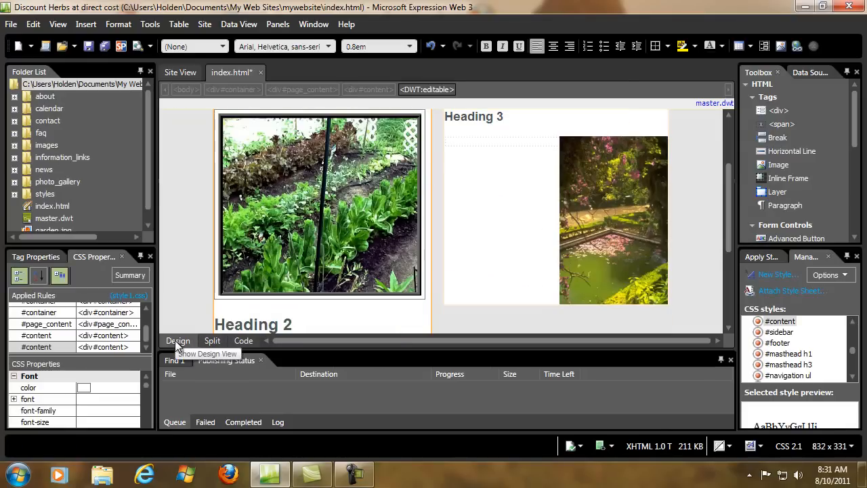
scroll("up", 3)
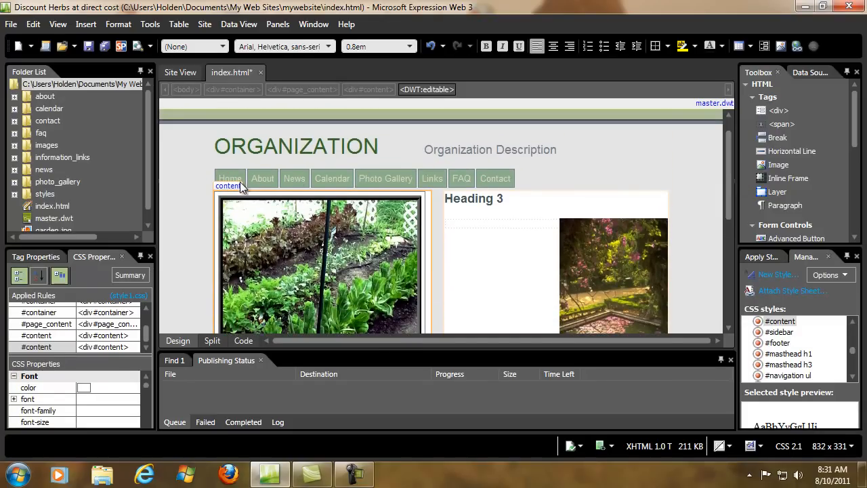
mouse_move(346, 182)
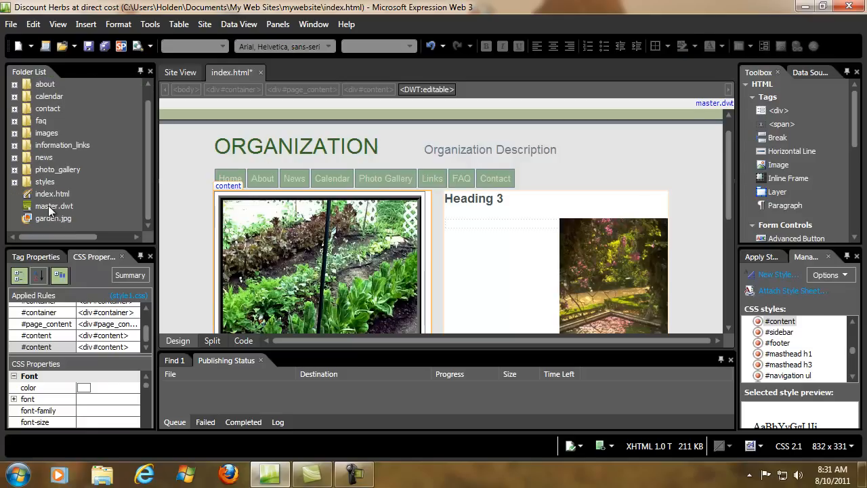
left_click(53, 206)
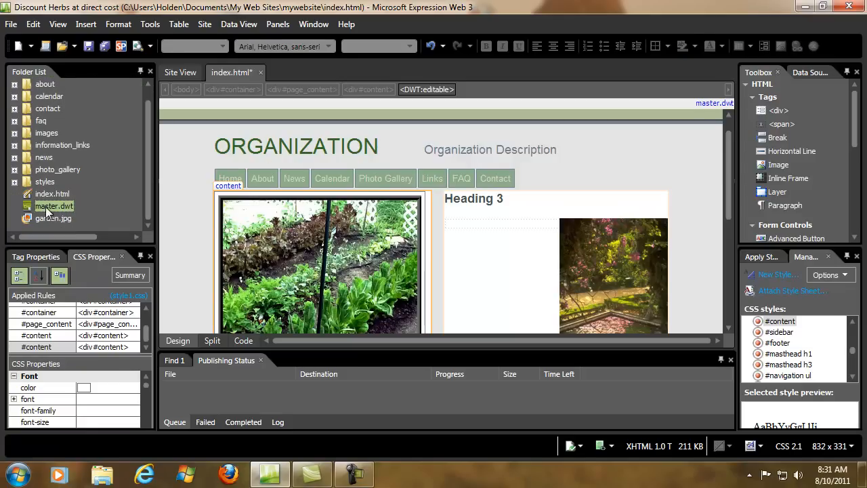
Open master.dwt from the Folder List and select its Calendar navigation link.
double_click(55, 206)
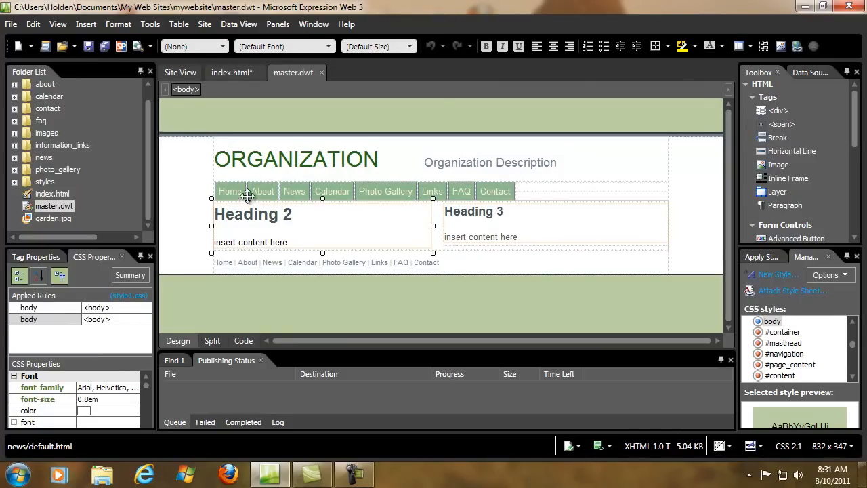
left_click(263, 191)
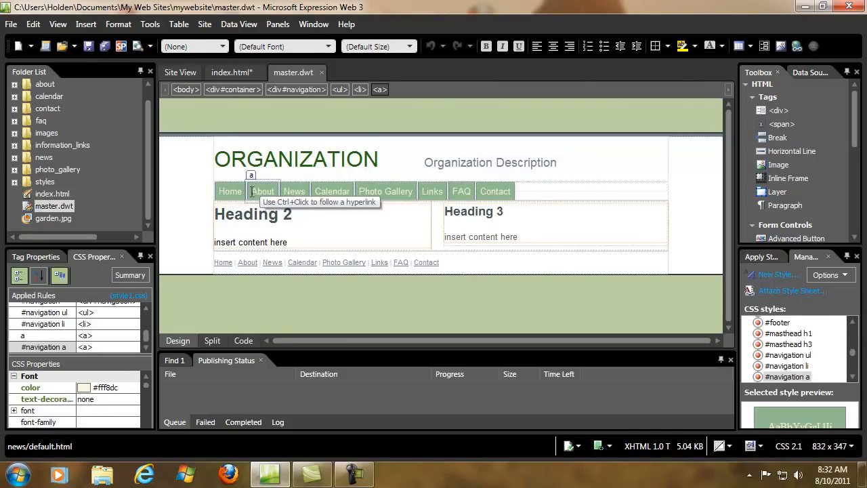
left_click(332, 191)
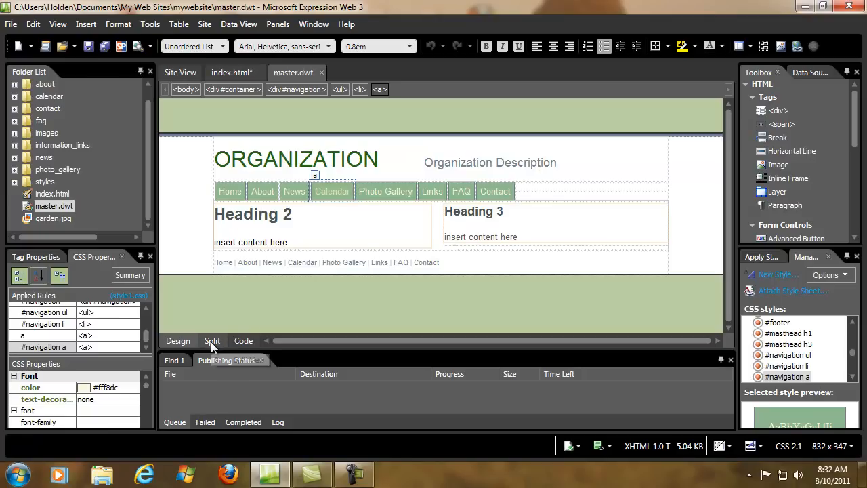
In Split view replace the Calendar link text with 'information' and save master.dwt.
left_click(211, 340)
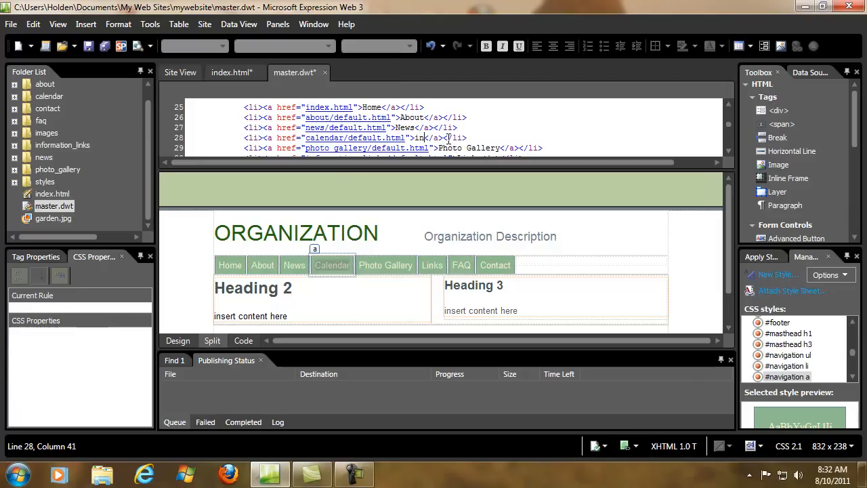
type("information")
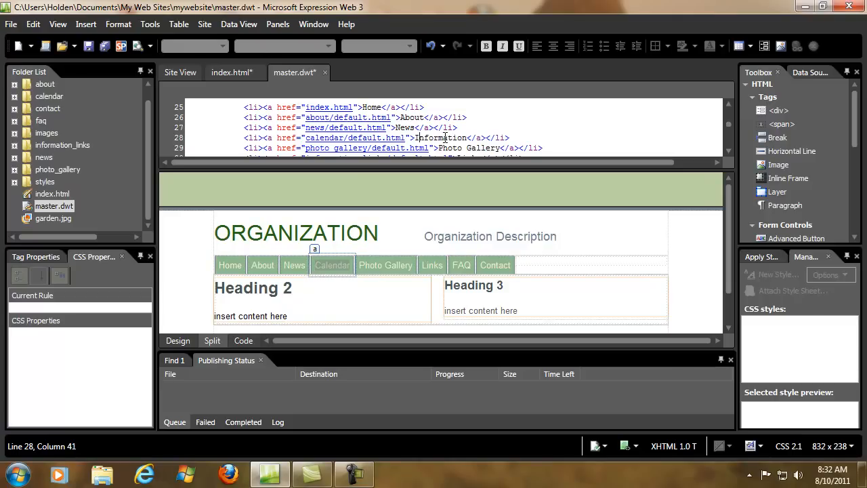
left_click(88, 46)
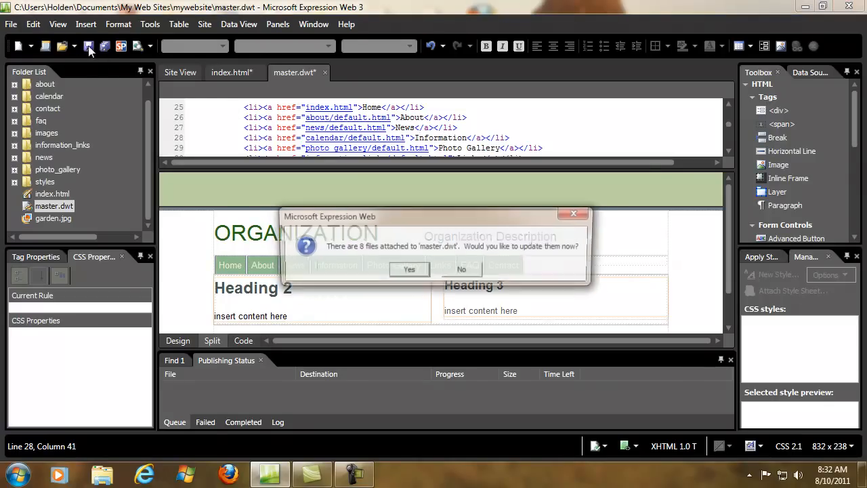
Confirm updating all 8 attached pages and dismiss the '8 of 8 files updated' report.
left_click(409, 268)
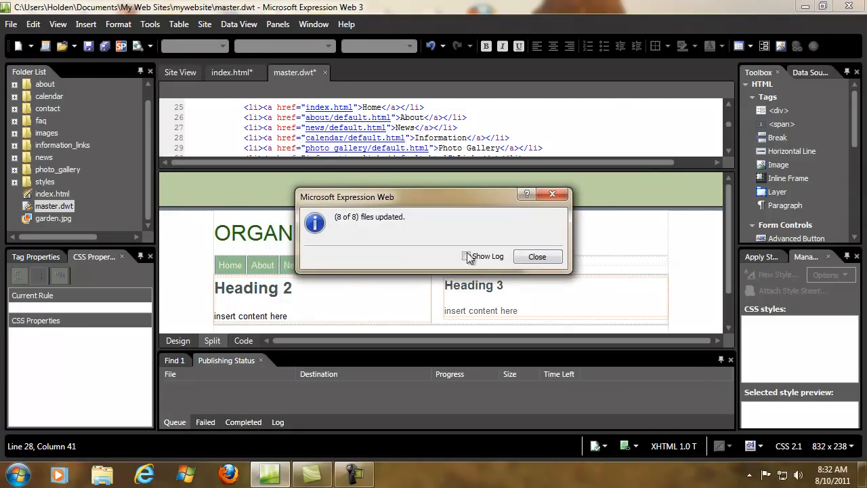
left_click(537, 256)
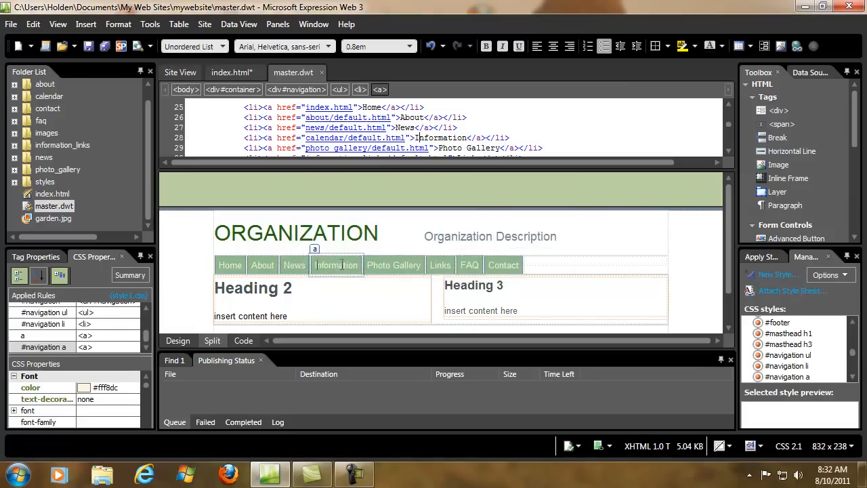
mouse_move(363, 264)
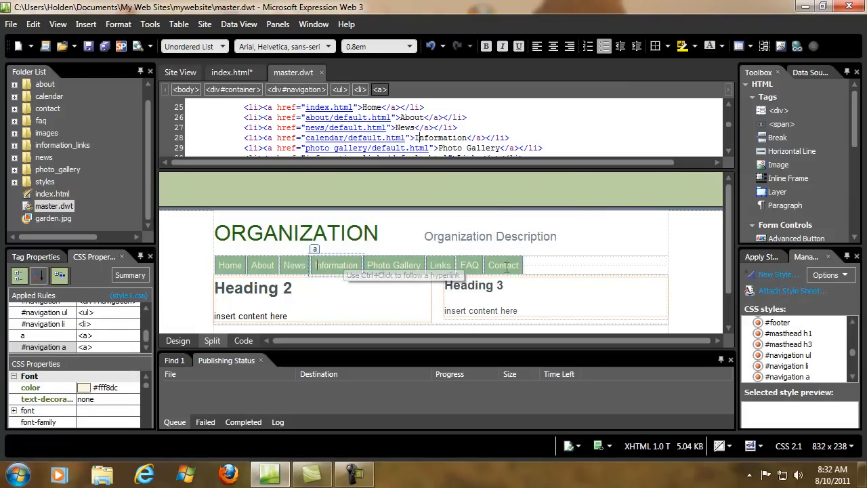
mouse_move(294, 264)
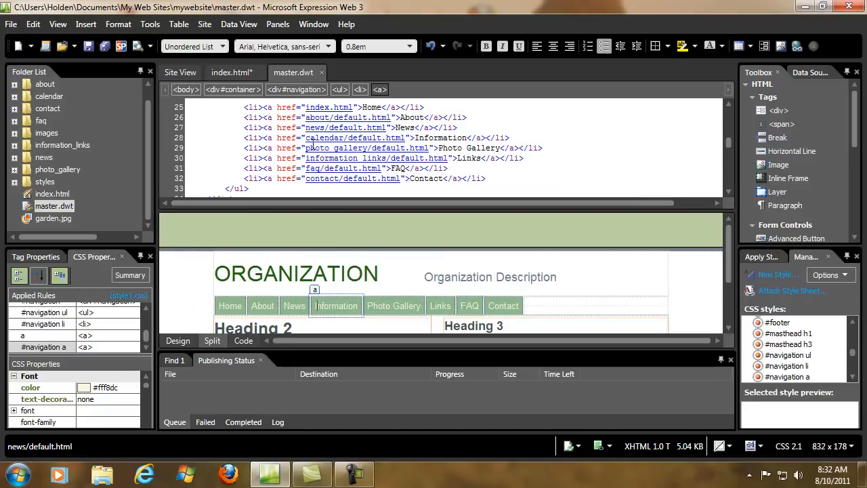
Check the Photo Gallery and Links nav items' code, then scroll the Folder List to the about folder.
left_click(393, 306)
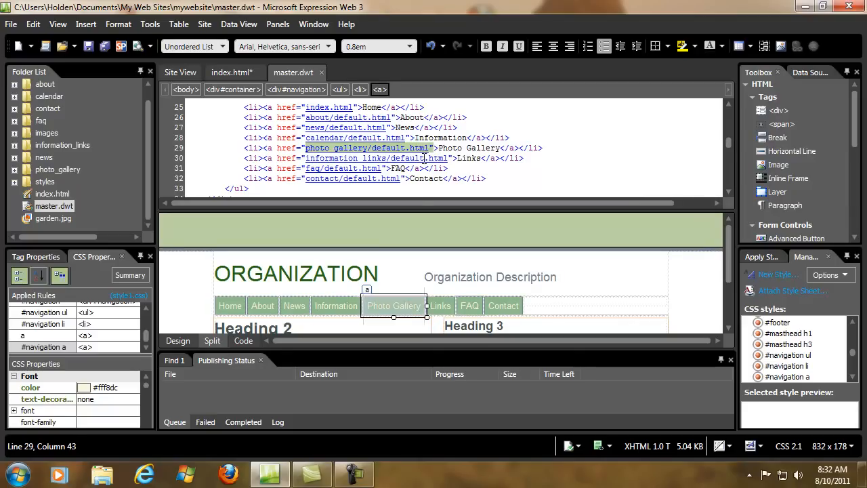
left_click(439, 307)
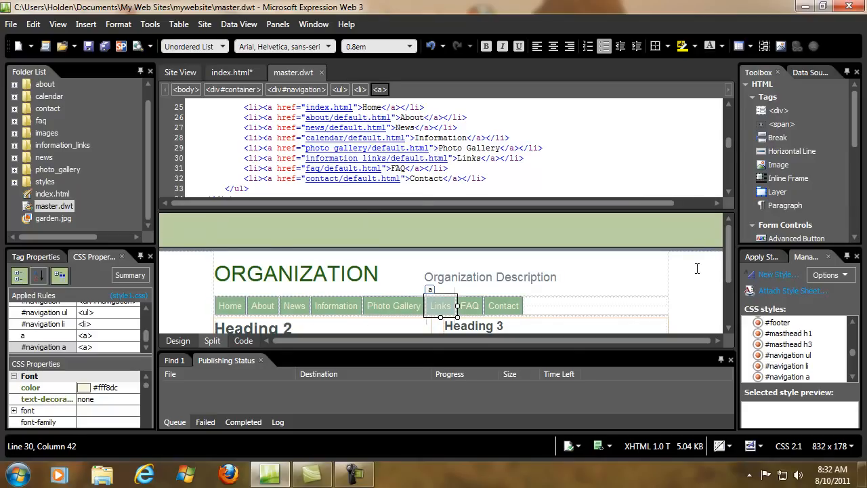
scroll("down", 3)
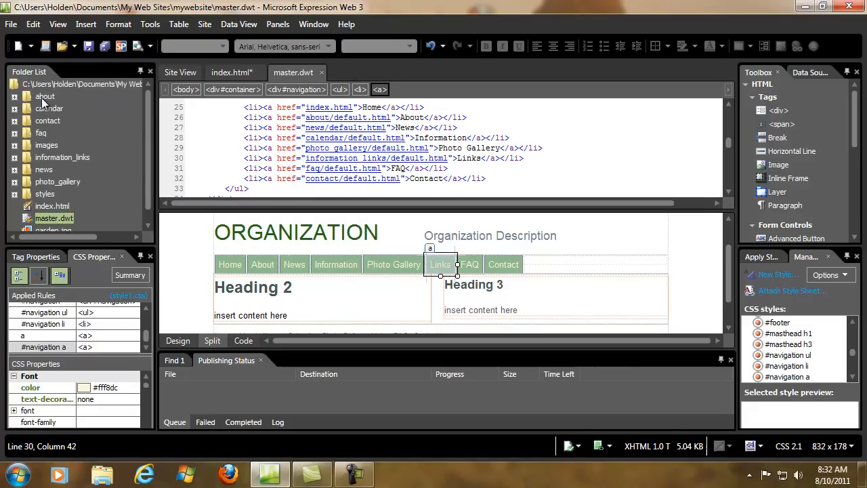
mouse_move(40, 148)
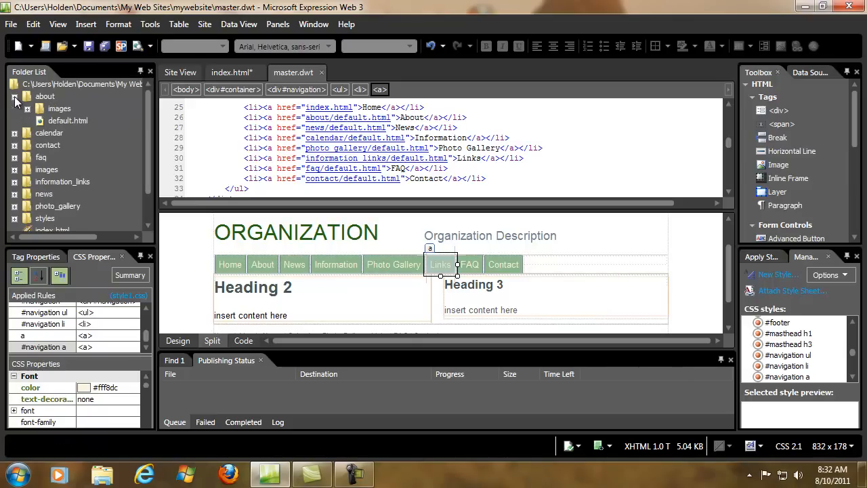
Open about/default.html and scroll its design pane to verify the nav bar shows Information.
left_click(68, 121)
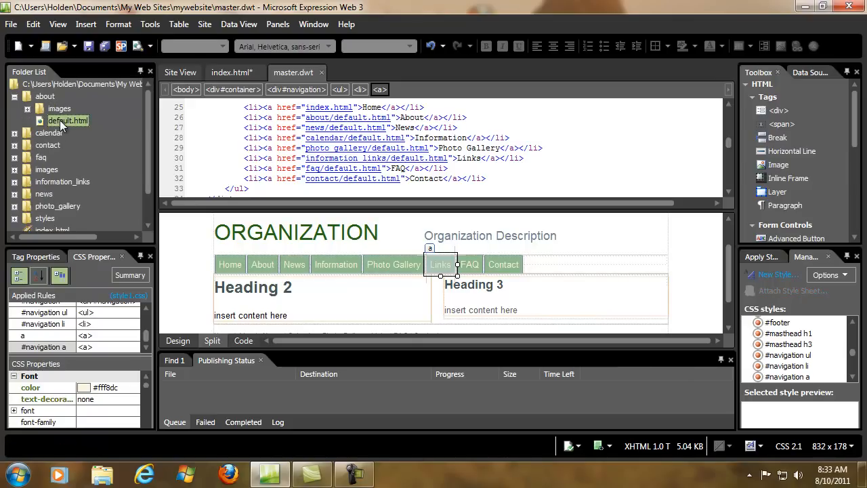
double_click(68, 121)
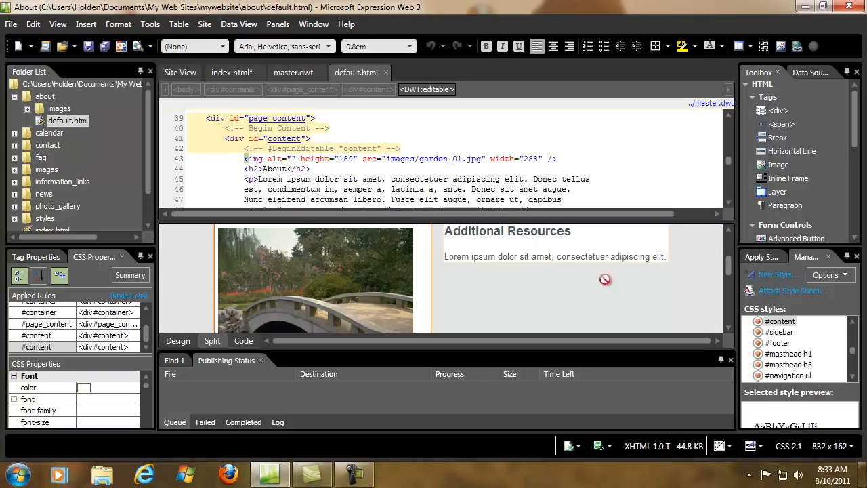
scroll("up", 3)
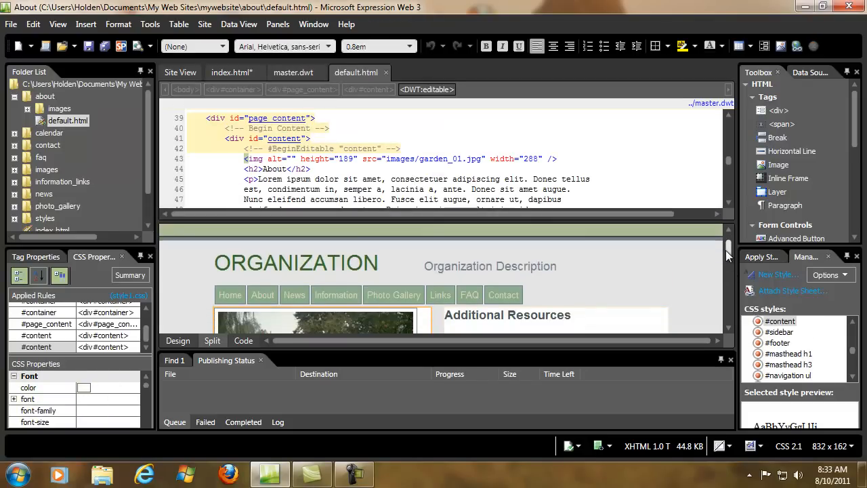
scroll("down", 3)
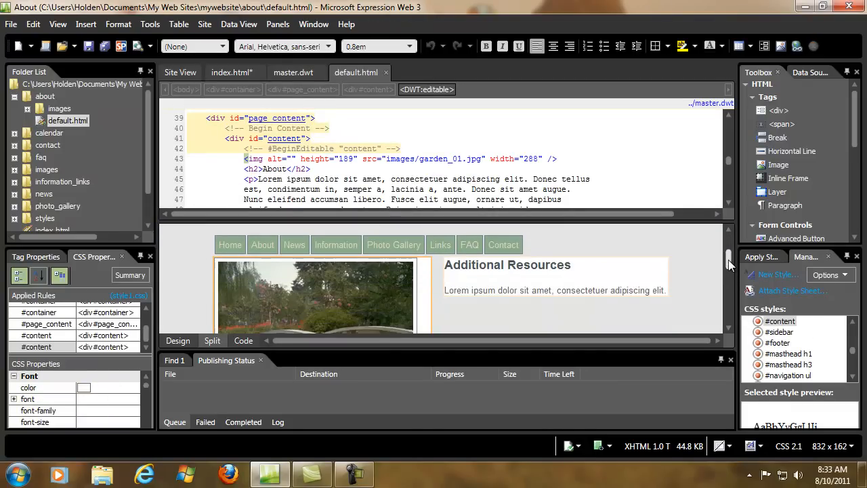
scroll("down", 3)
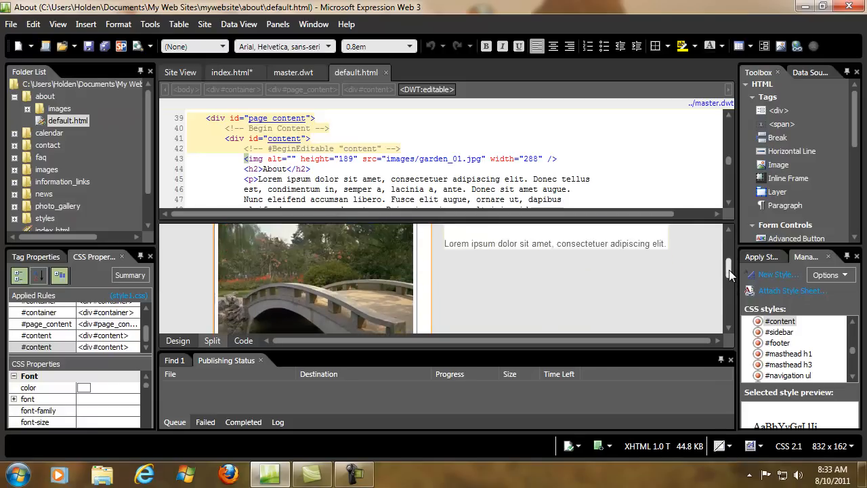
scroll("down", 3)
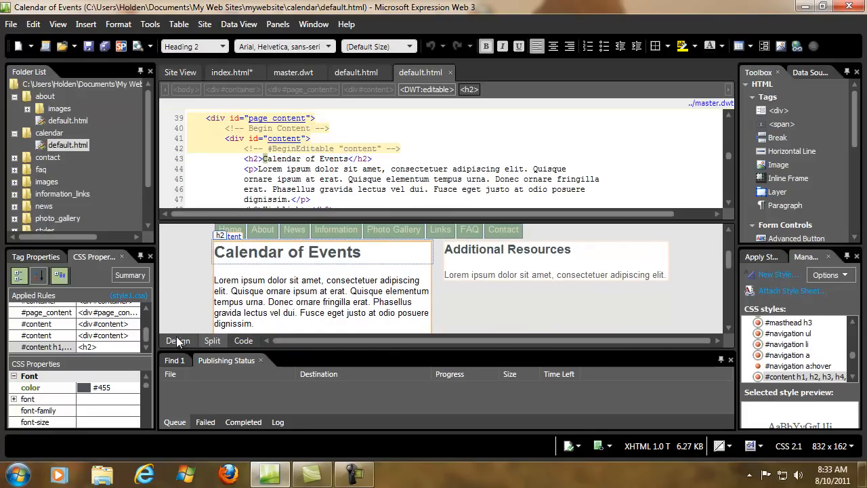
View the Calendar of Events page in Design view, scrolling through its Highlights and Upcoming Events sections.
left_click(177, 341)
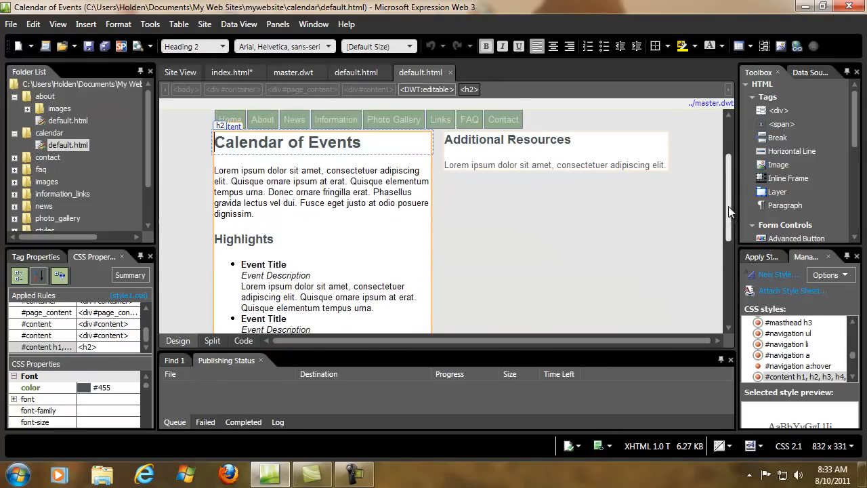
scroll("down", 3)
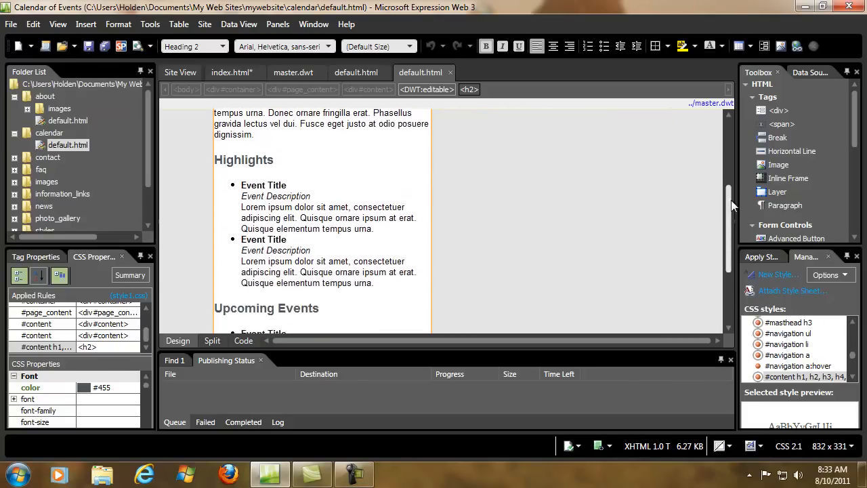
scroll("down", 3)
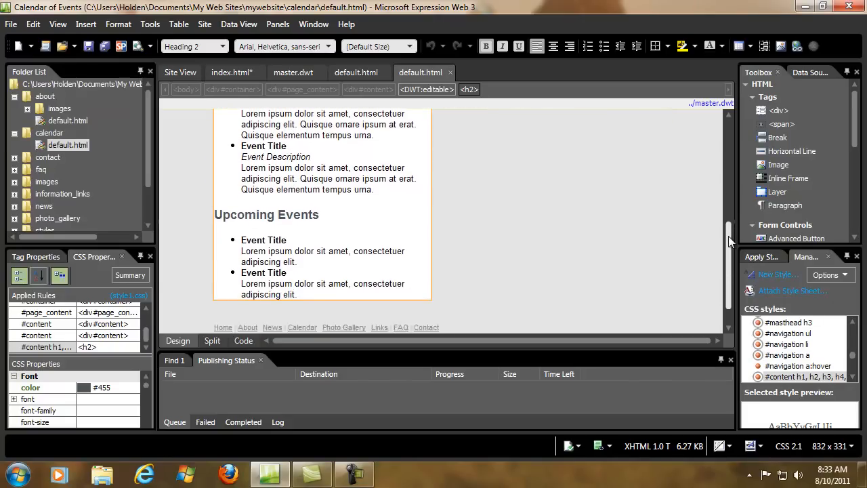
scroll("up", 3)
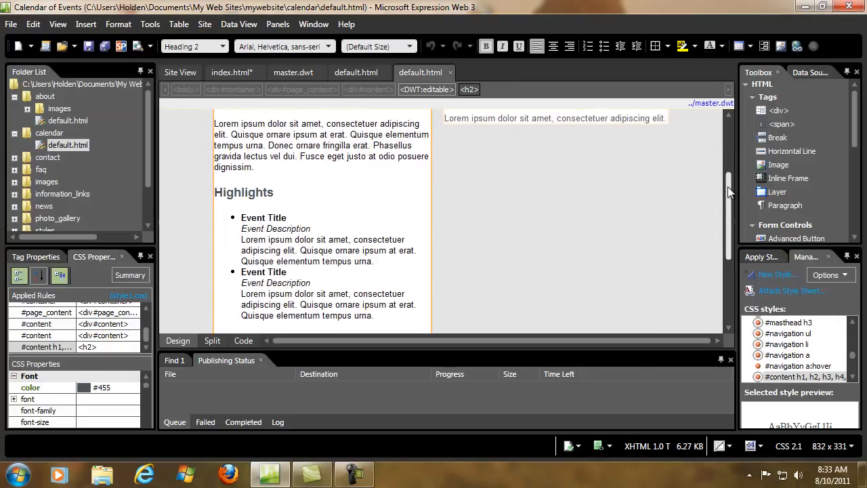
scroll("down", 3)
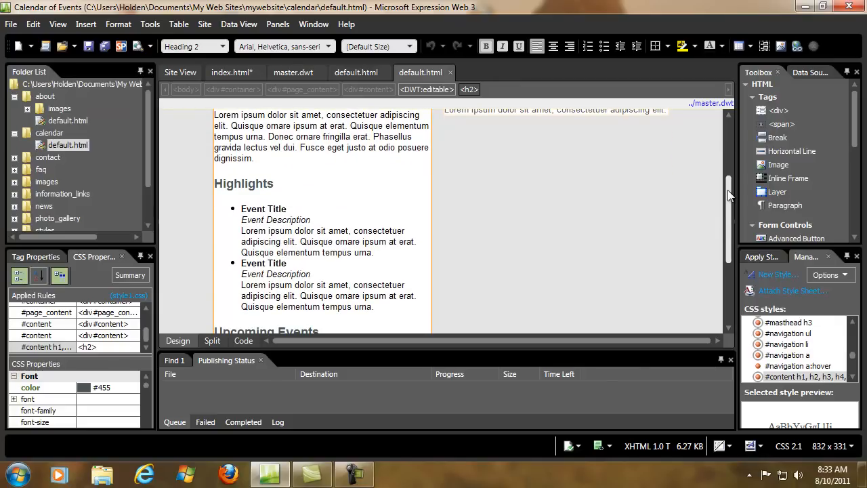